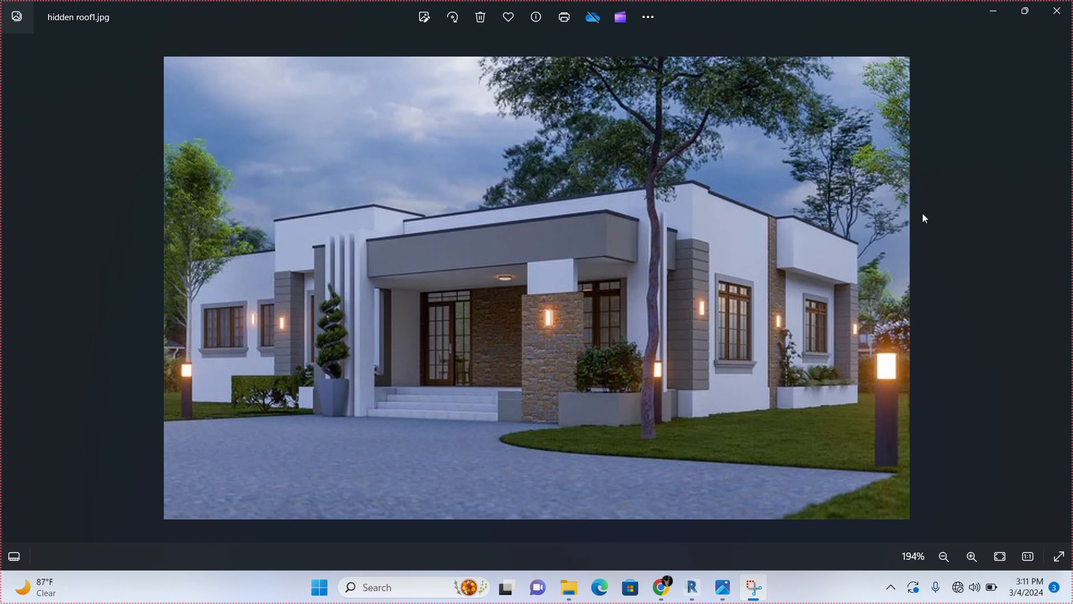
pyautogui.moveTo(1042, 311)
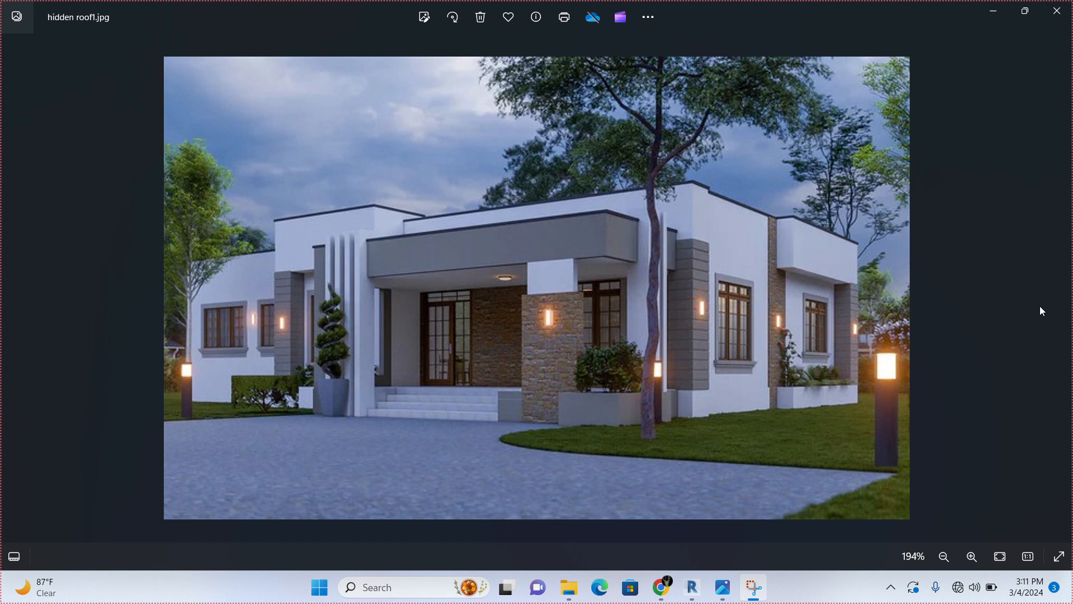
pyautogui.moveTo(979, 381)
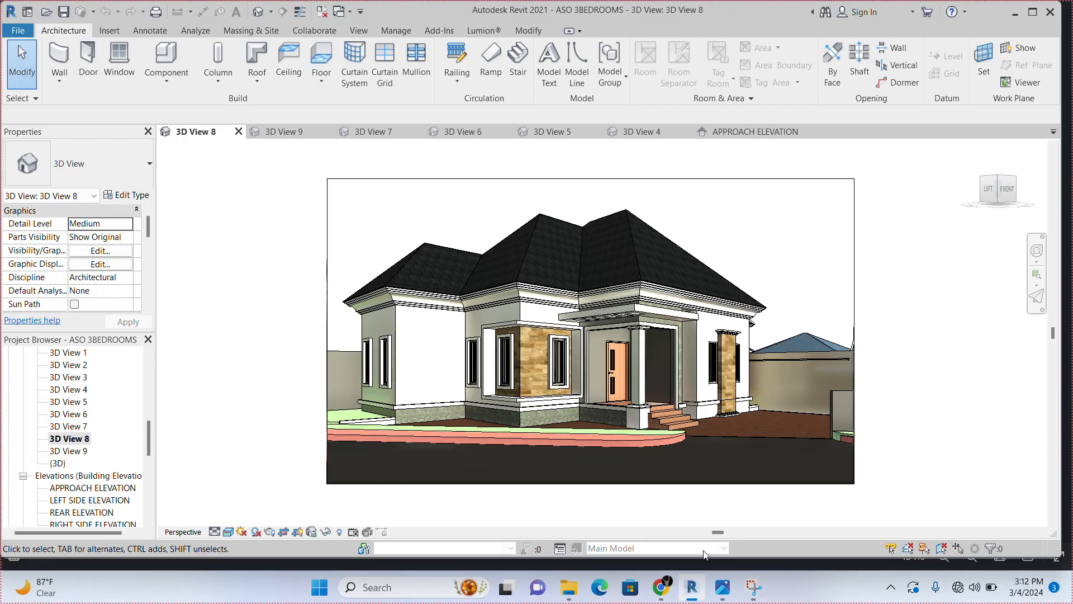
pyautogui.moveTo(976, 484)
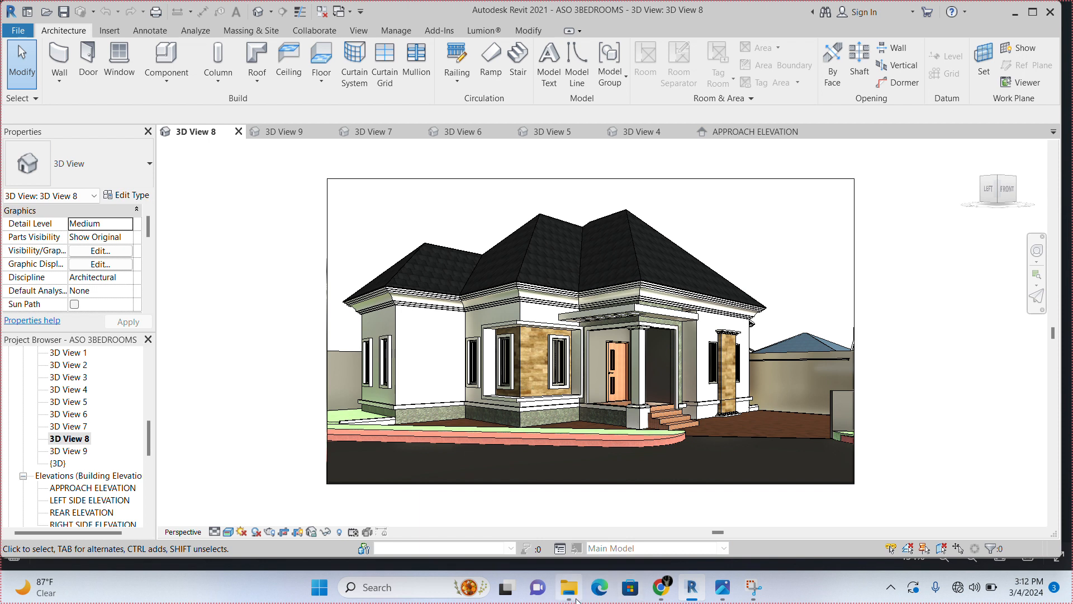
pyautogui.moveTo(74, 383)
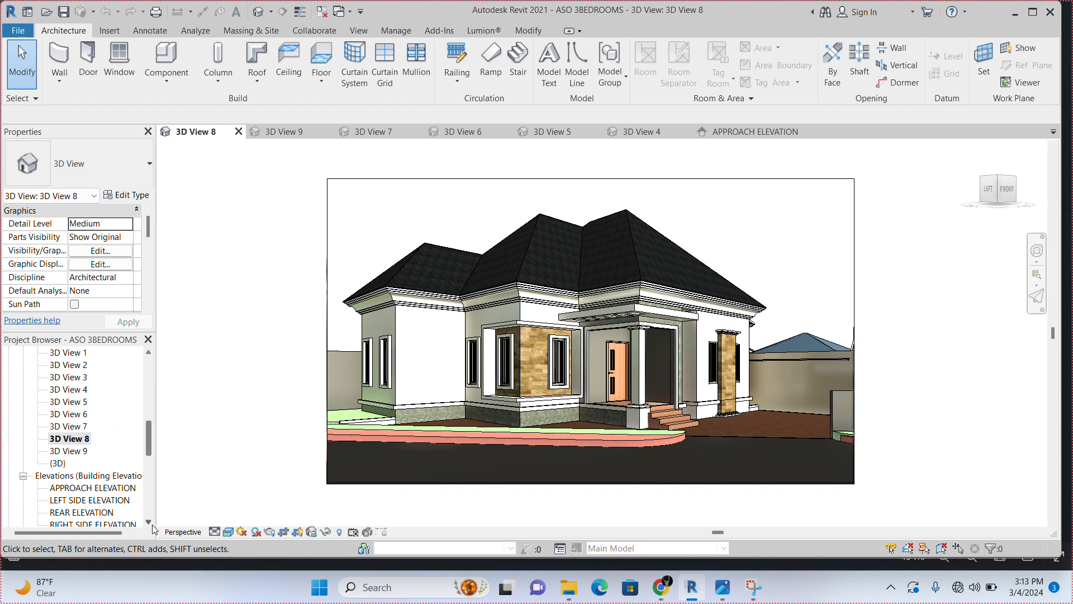
# Open the APPROACH ELEVATION view from the Project Browser to see the level heads
pyautogui.click(68, 402)
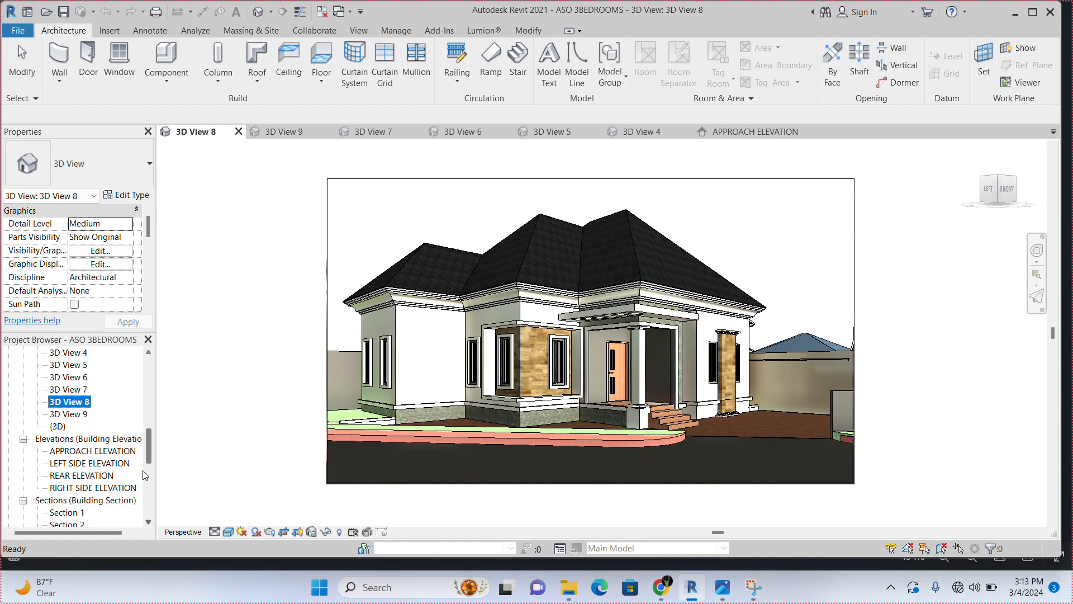
pyautogui.moveTo(127, 457)
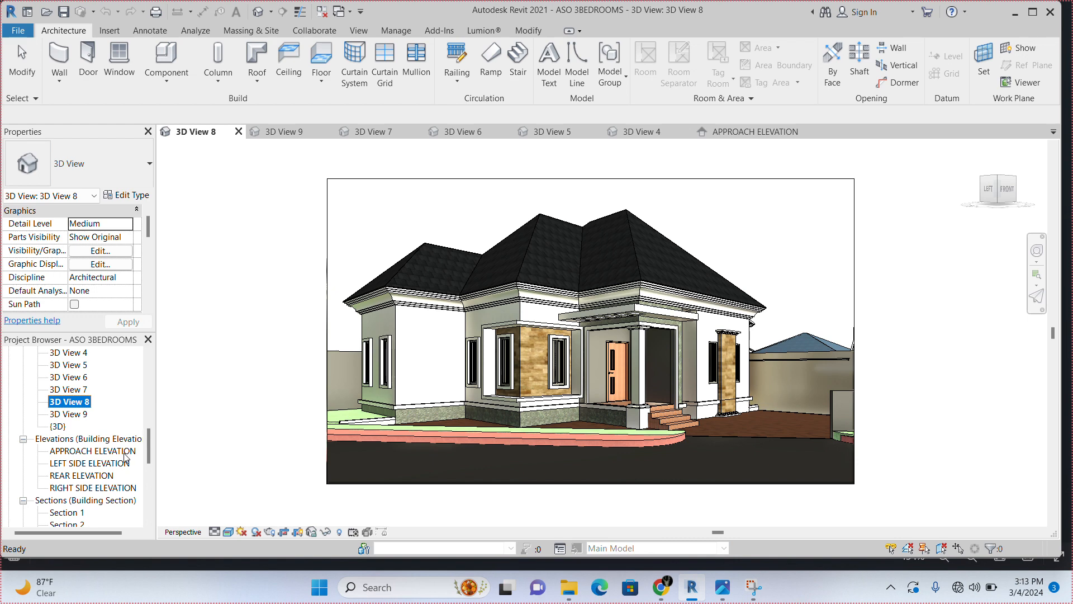
pyautogui.doubleClick(93, 451)
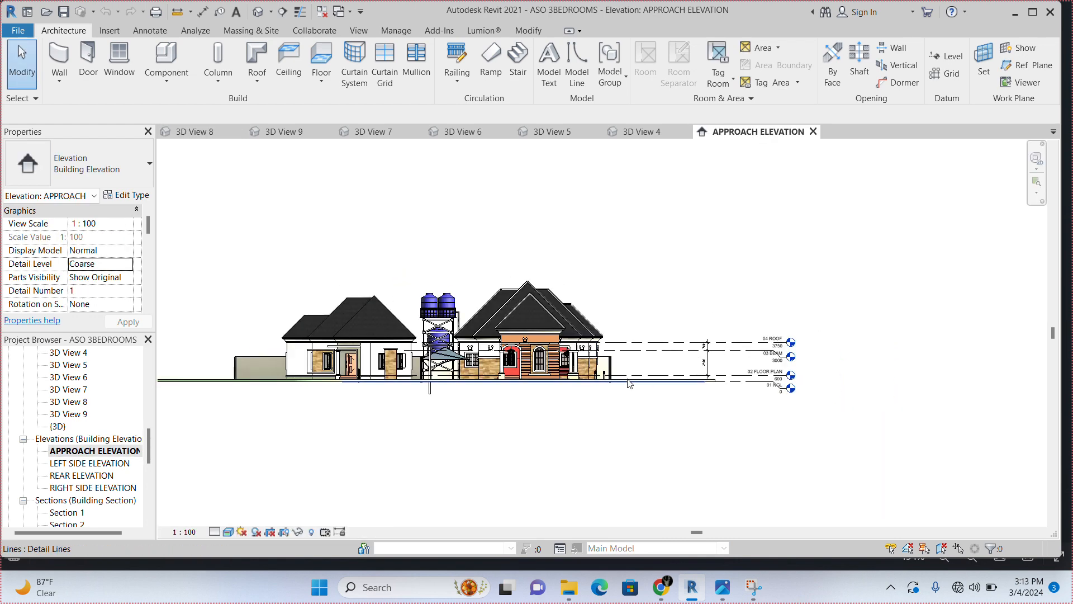
pyautogui.moveTo(545, 388)
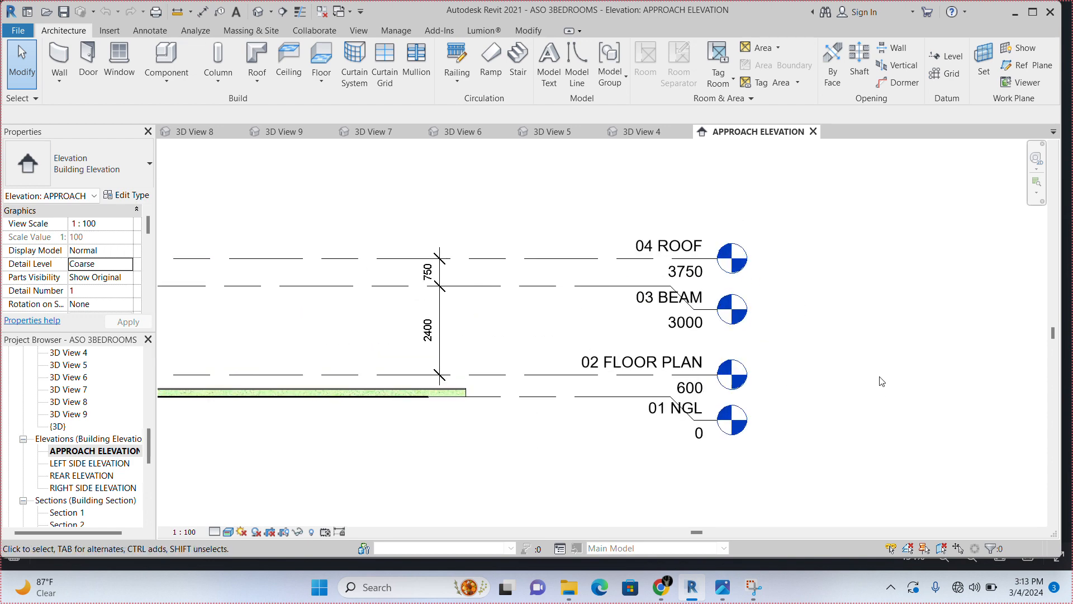
pyautogui.moveTo(880, 351)
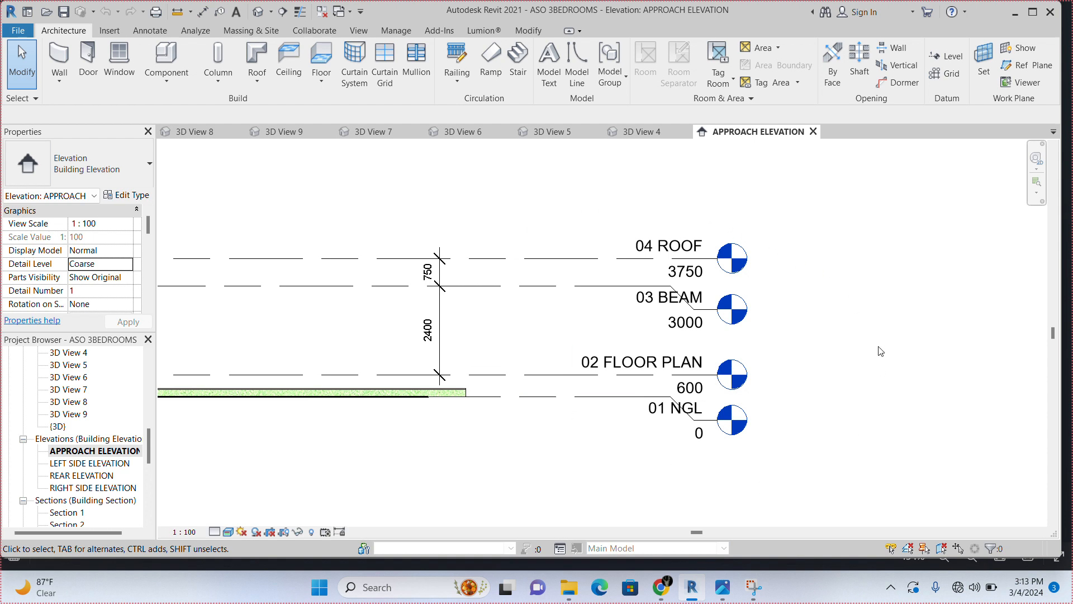
pyautogui.moveTo(751, 469)
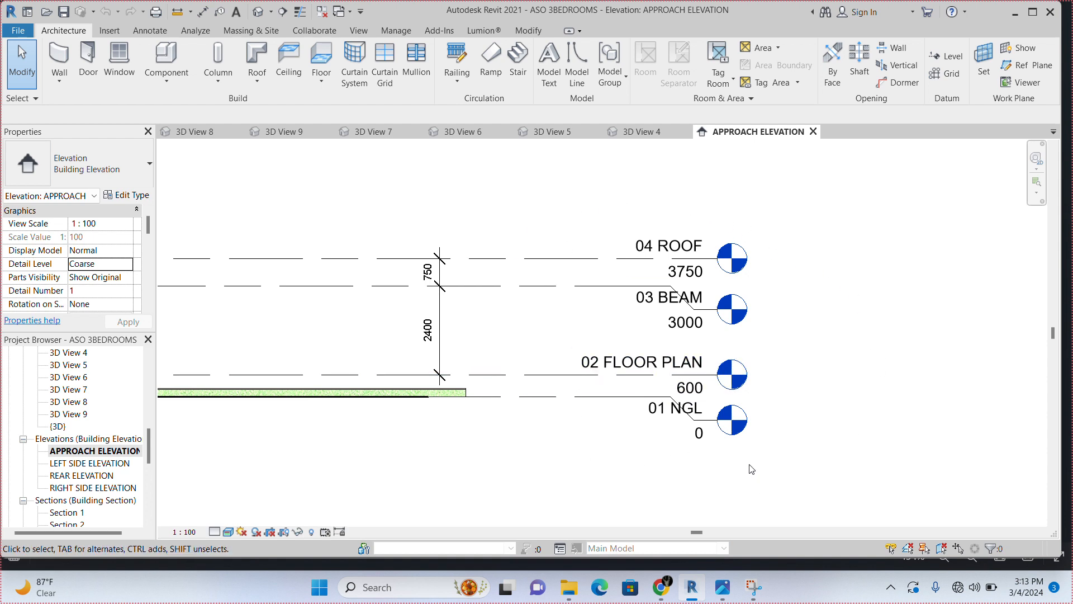
pyautogui.moveTo(615, 431)
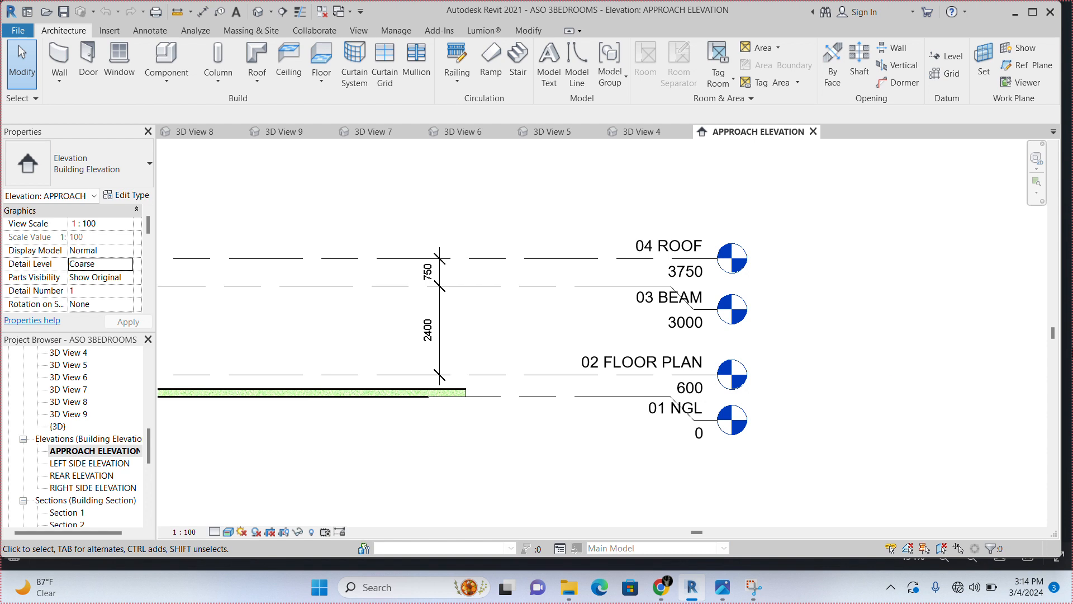
pyautogui.moveTo(833, 331)
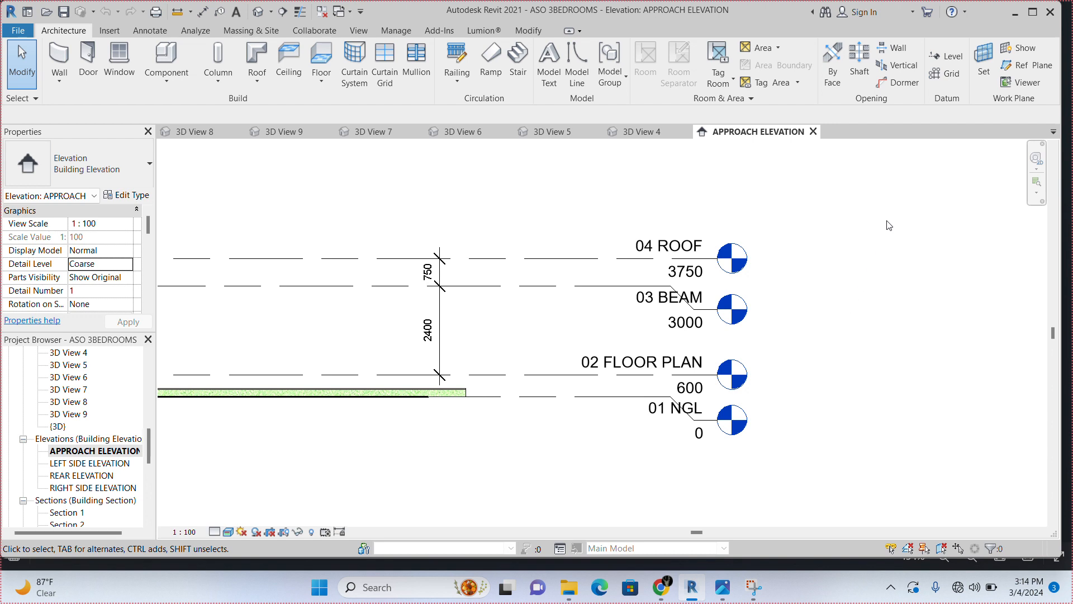
pyautogui.moveTo(951, 56)
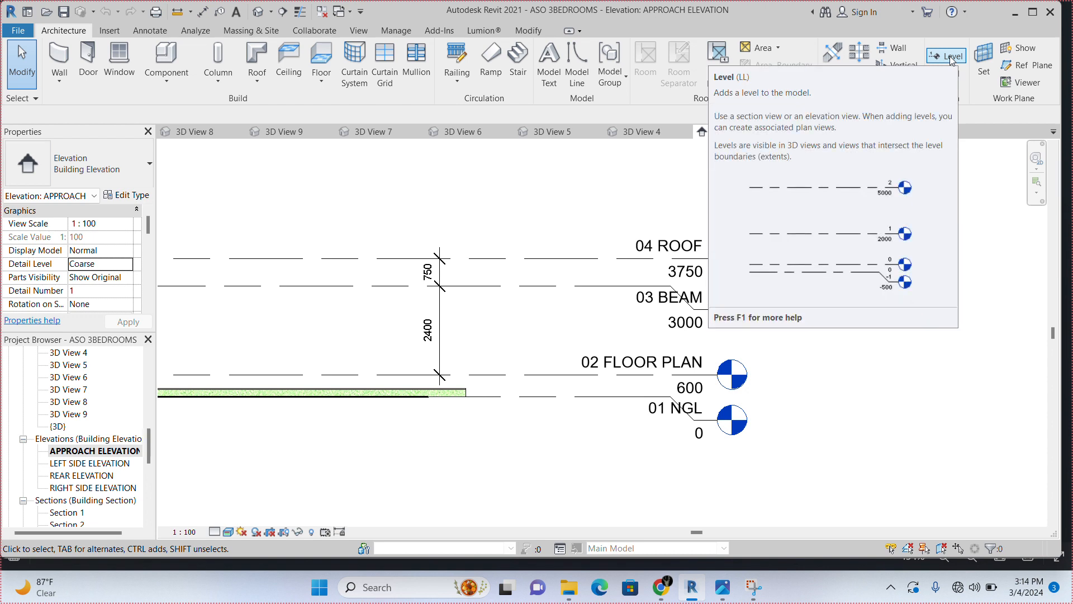
# Start a new level using Pick Lines with an offset of 1800 above the roof level
pyautogui.click(947, 56)
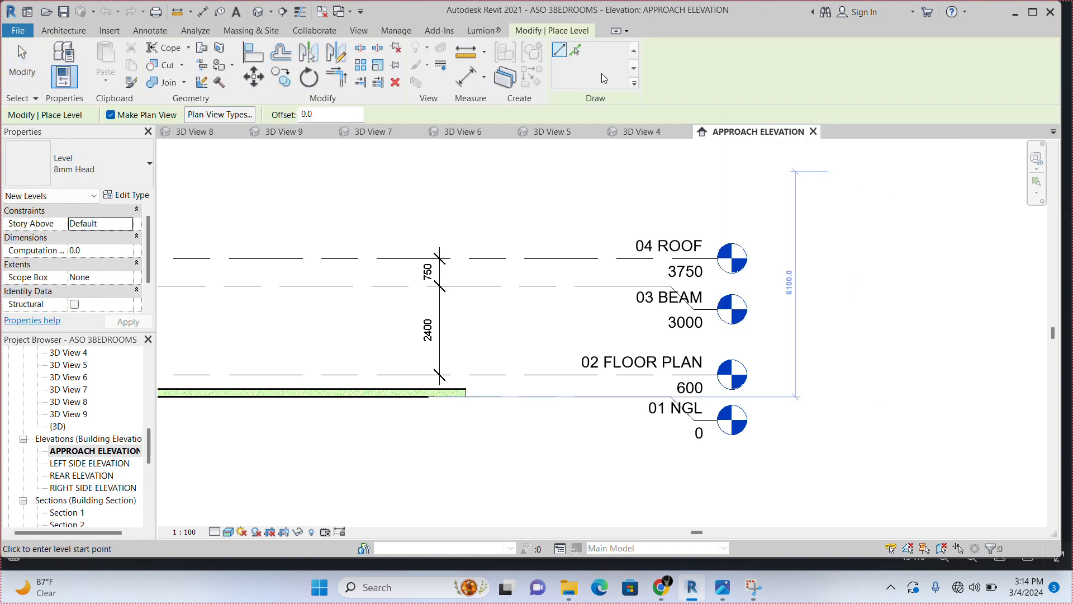
pyautogui.click(577, 51)
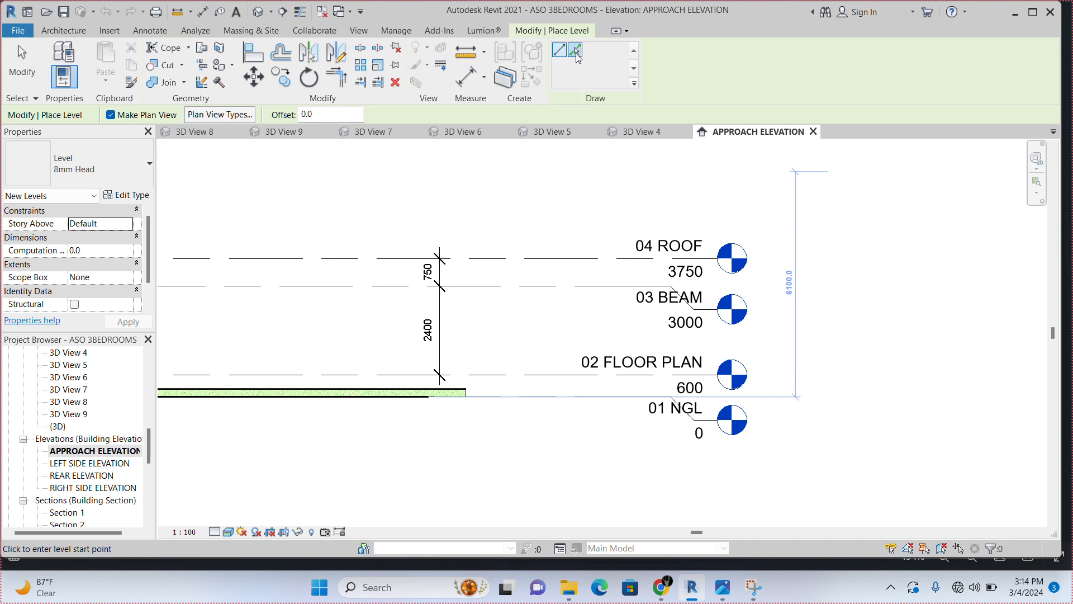
pyautogui.click(574, 50)
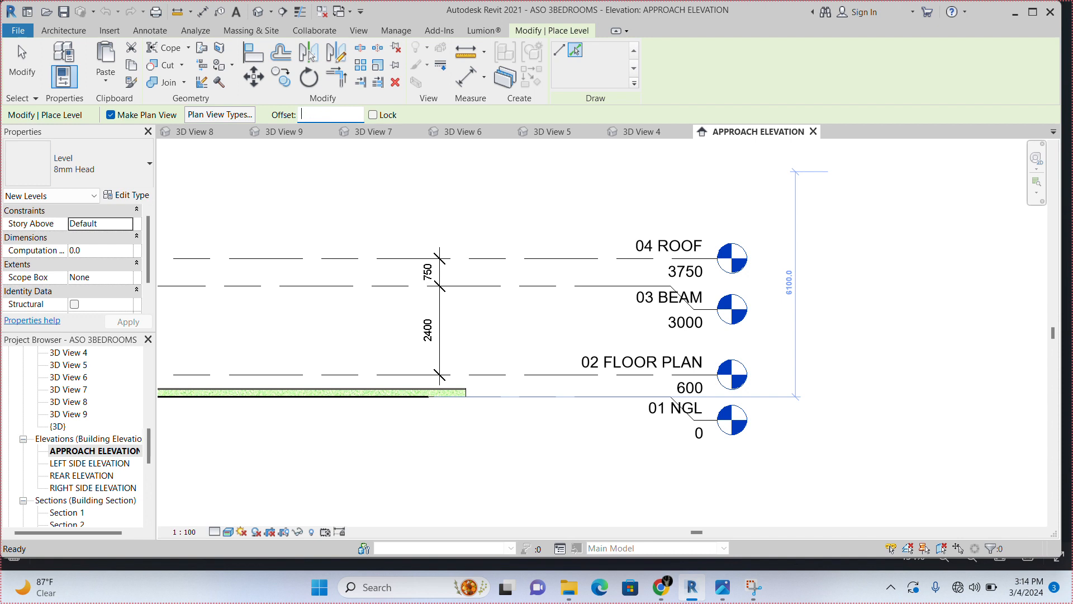
pyautogui.write('18')
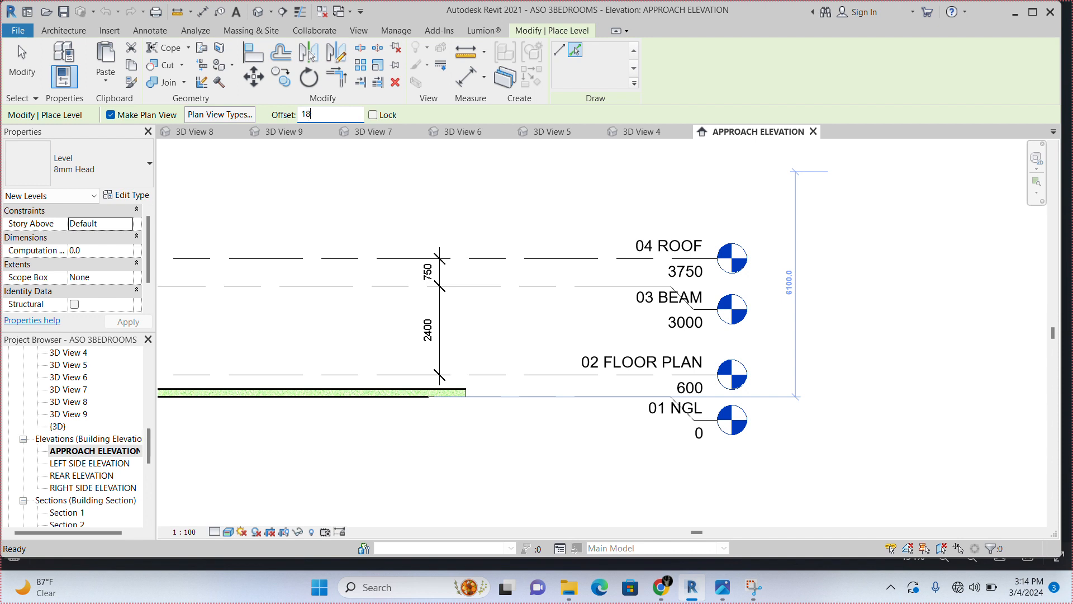
pyautogui.write('1800.0')
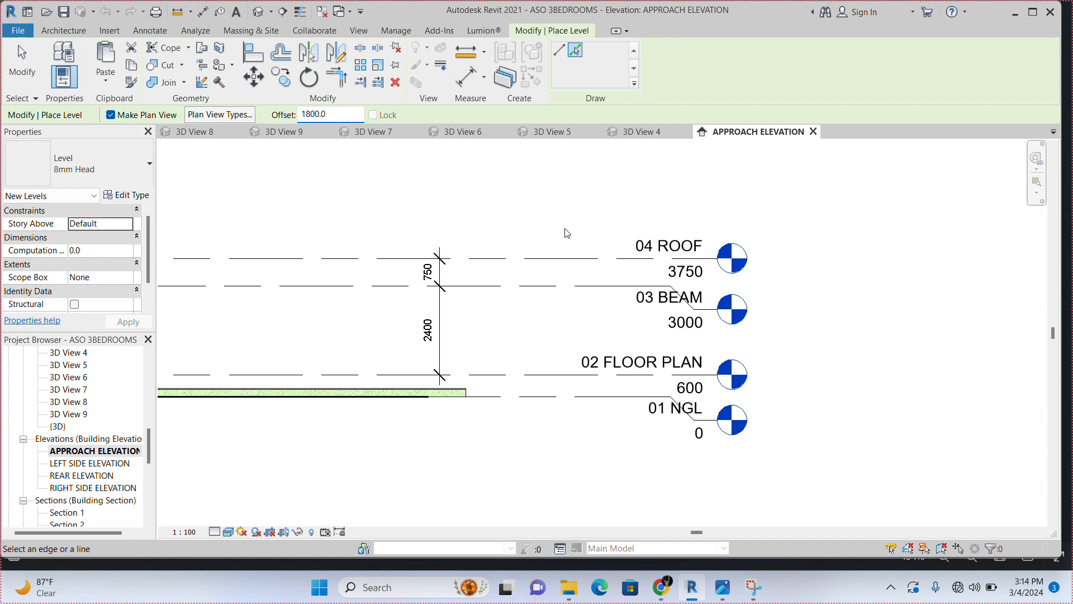
pyautogui.moveTo(568, 255)
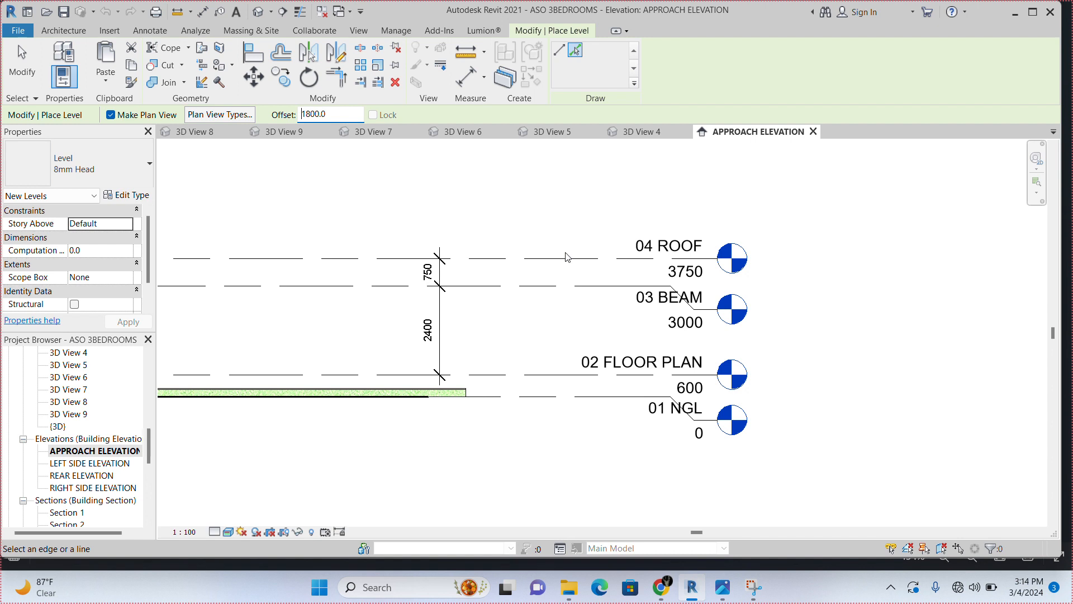
pyautogui.moveTo(565, 258)
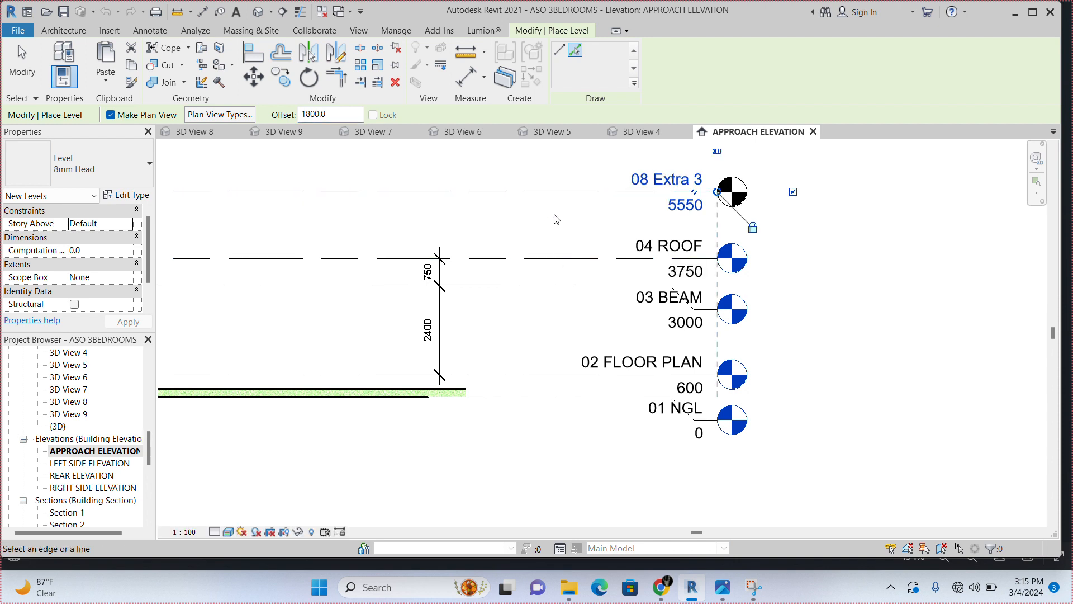
# Rename the new level to 05 Hidden Wall and rename its corresponding views too
pyautogui.doubleClick(663, 179)
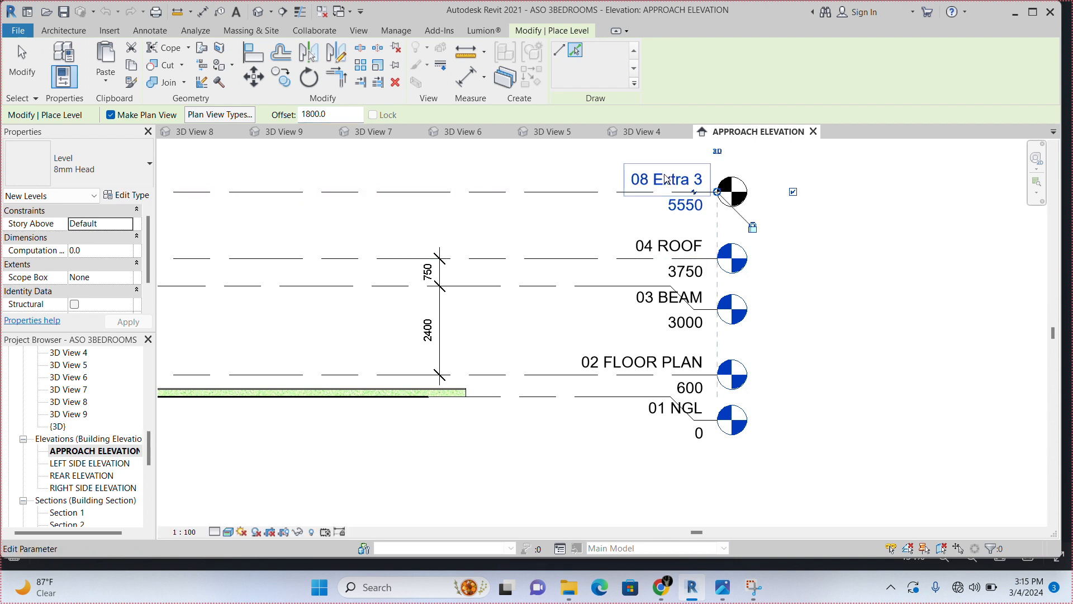
pyautogui.moveTo(667, 179)
pyautogui.write('08')
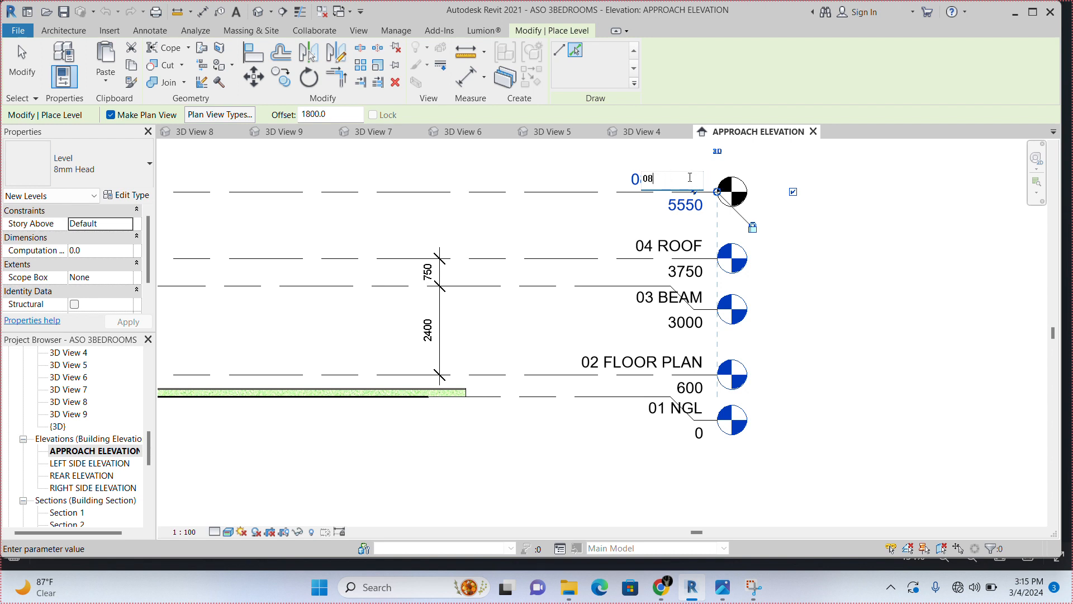
pyautogui.press('BackSpace')
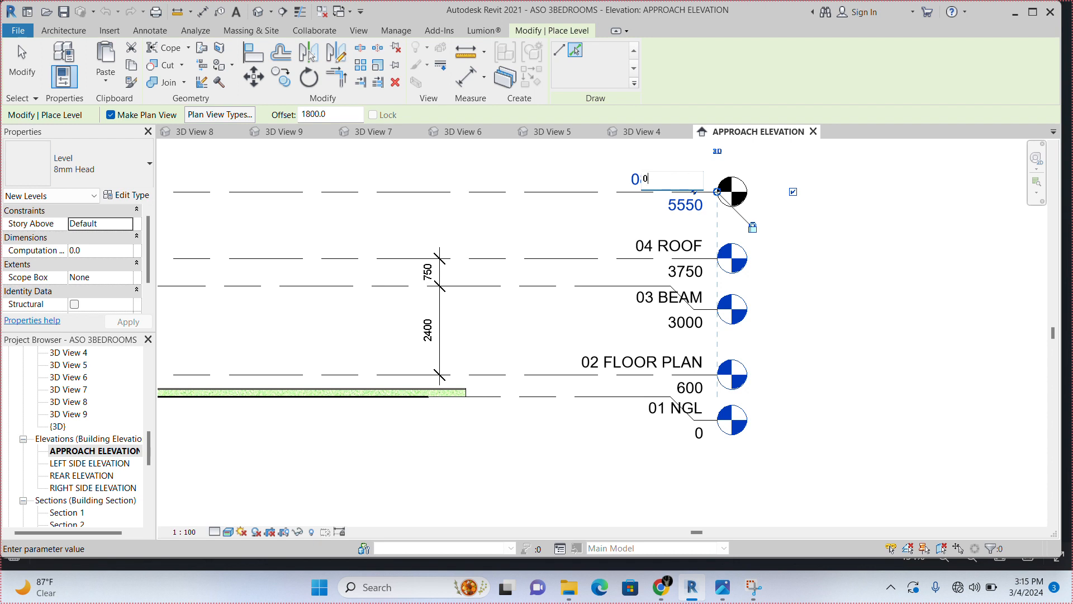
pyautogui.write('5')
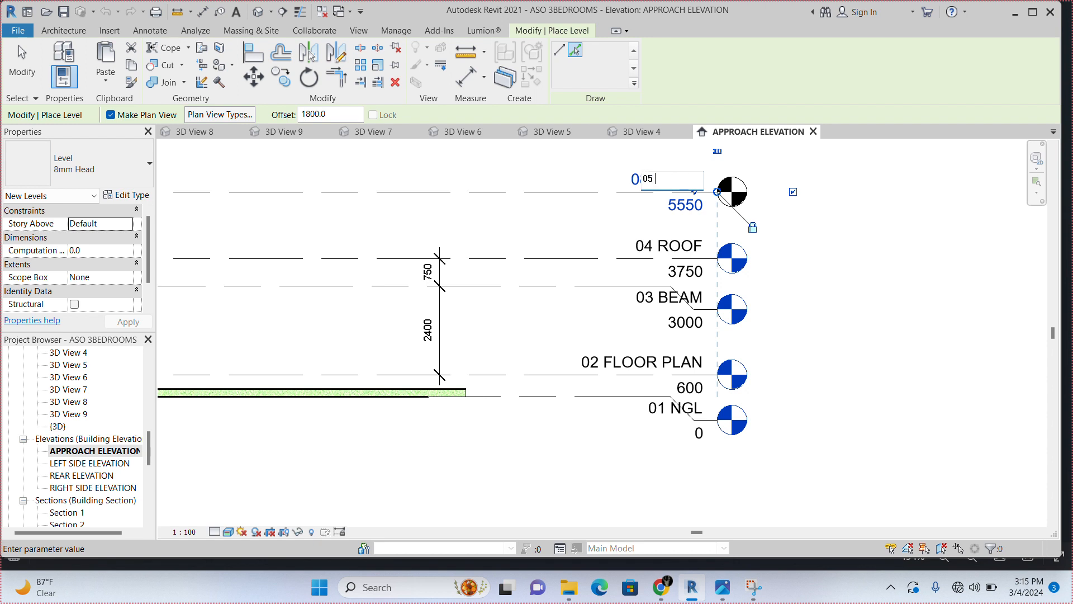
pyautogui.write('Hidden')
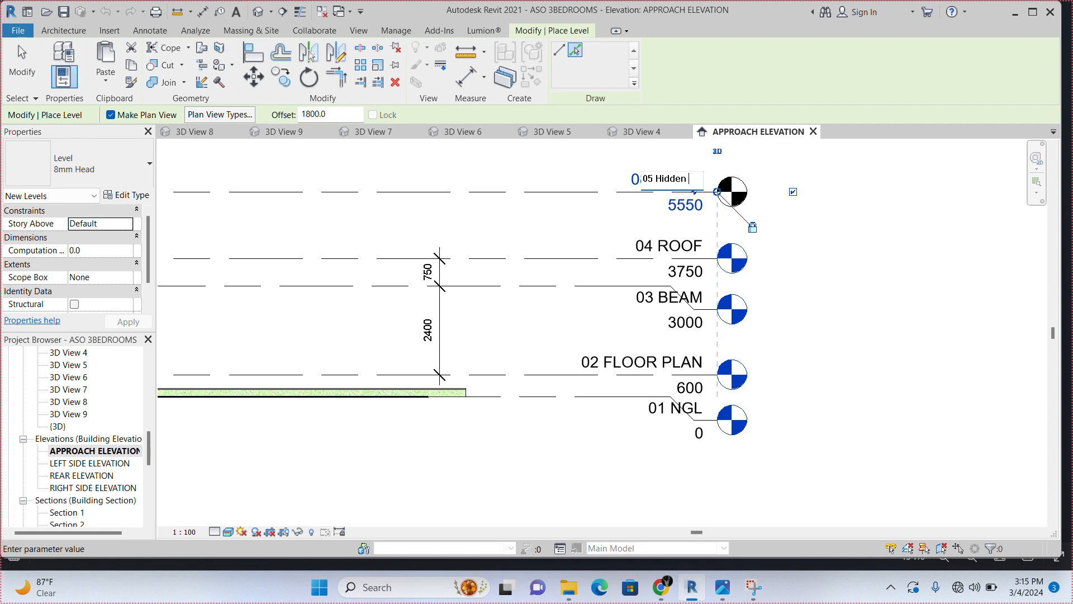
pyautogui.write('Wall')
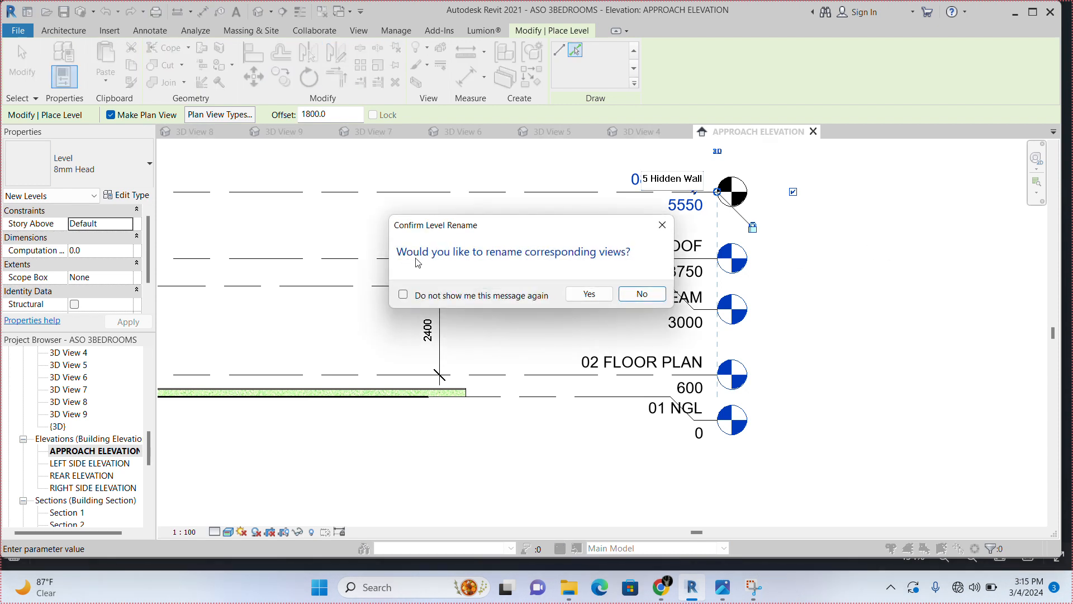
pyautogui.moveTo(580, 264)
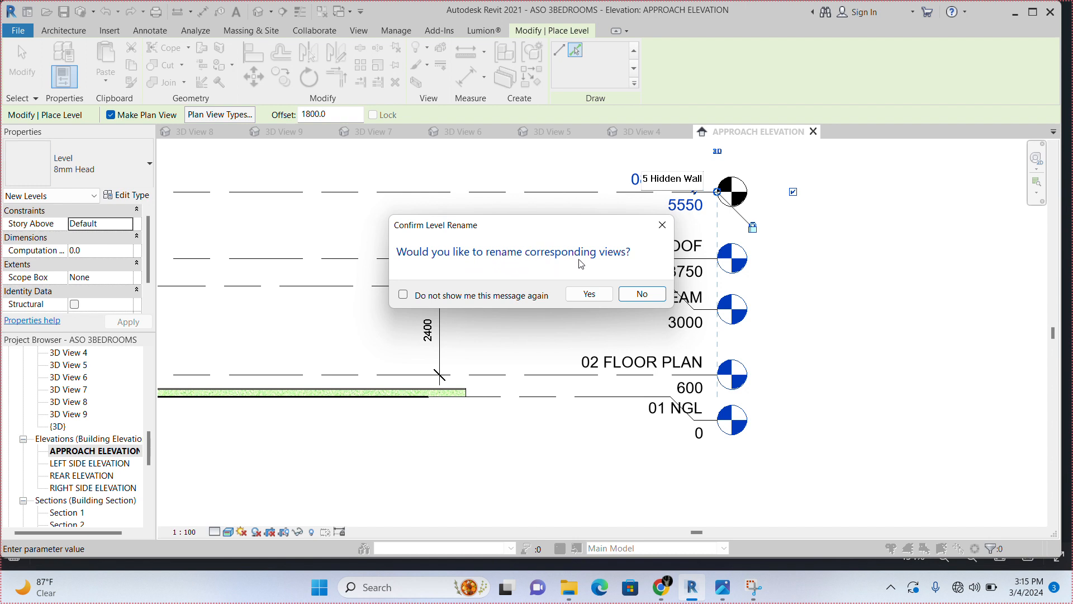
pyautogui.moveTo(618, 267)
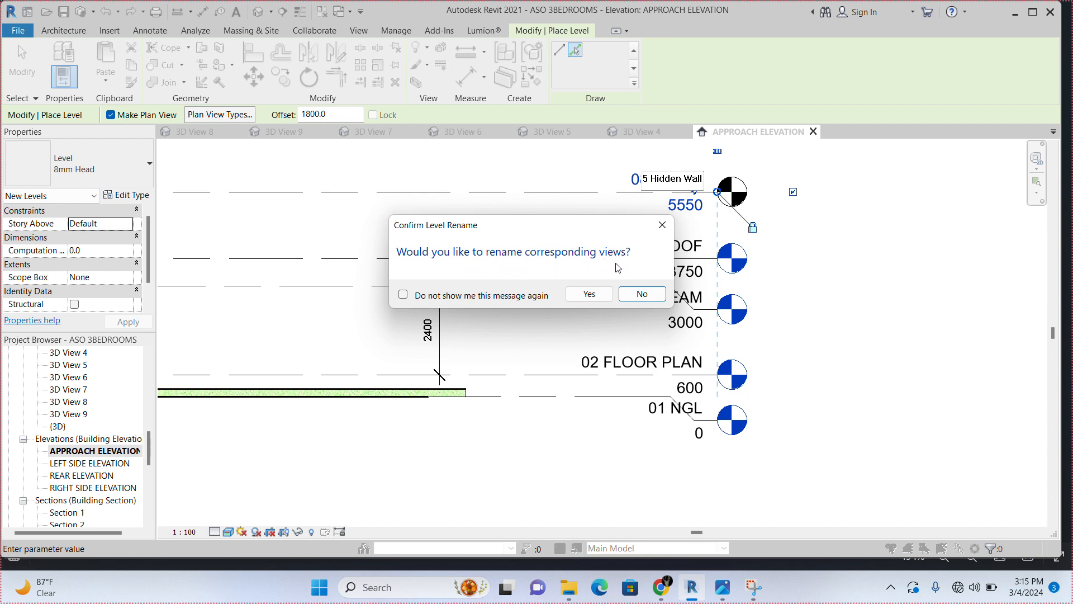
pyautogui.click(640, 294)
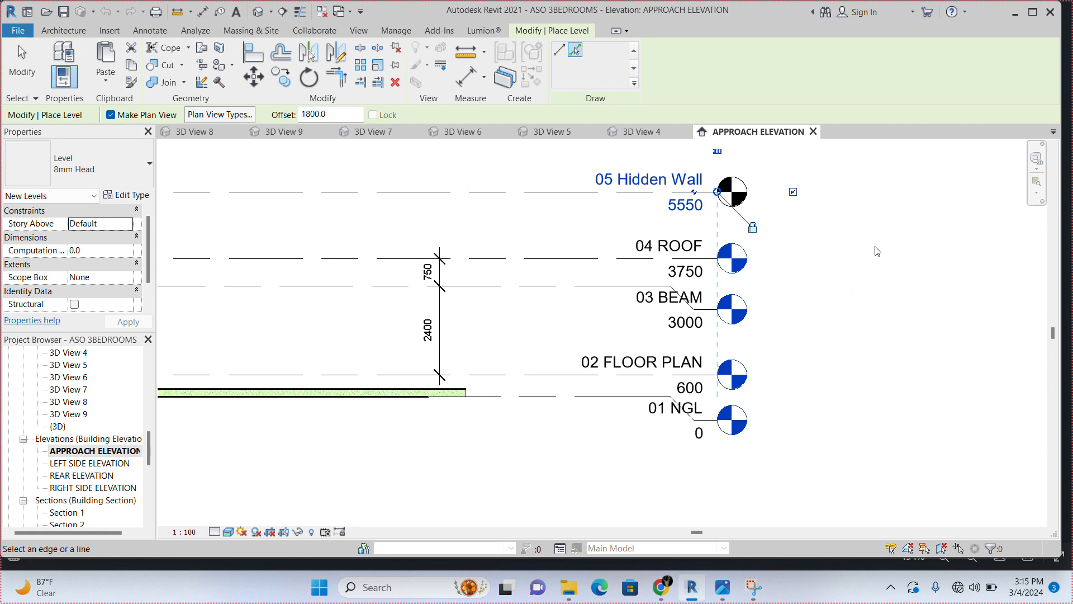
pyautogui.moveTo(869, 253)
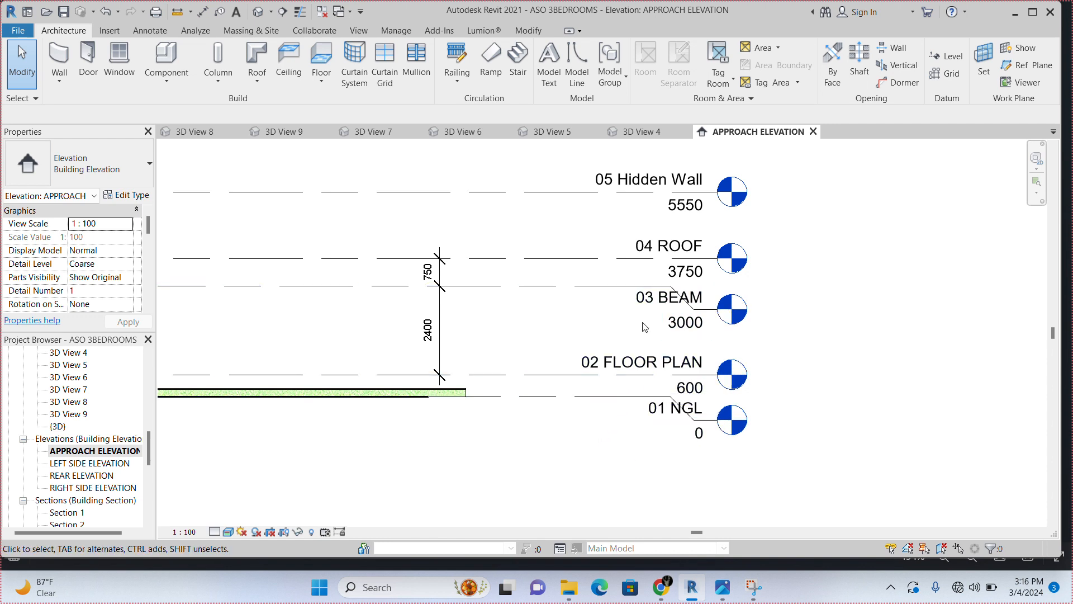
pyautogui.moveTo(634, 279)
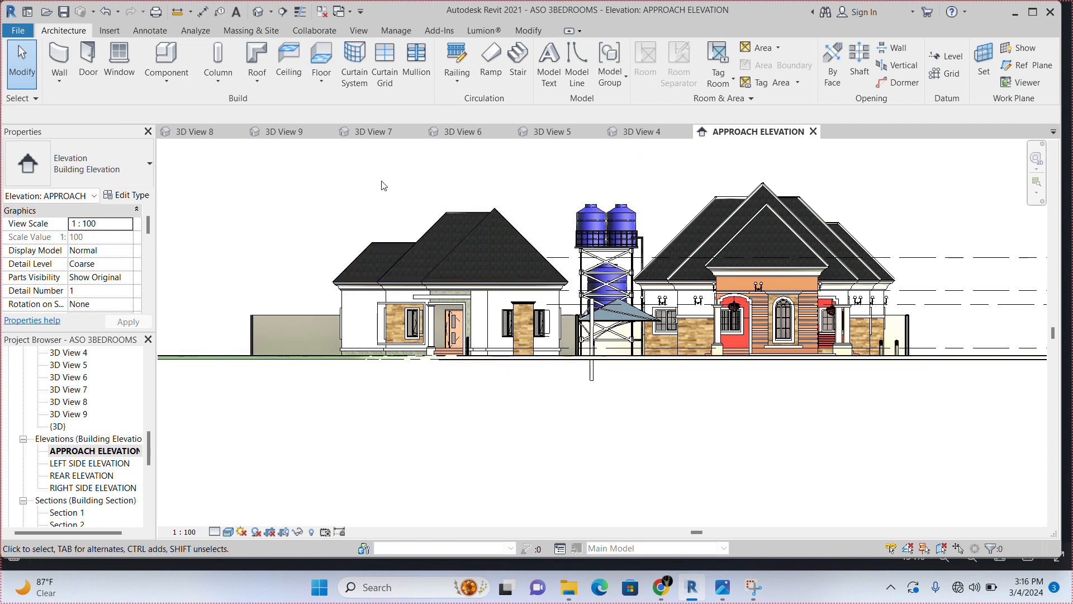
pyautogui.moveTo(471, 209)
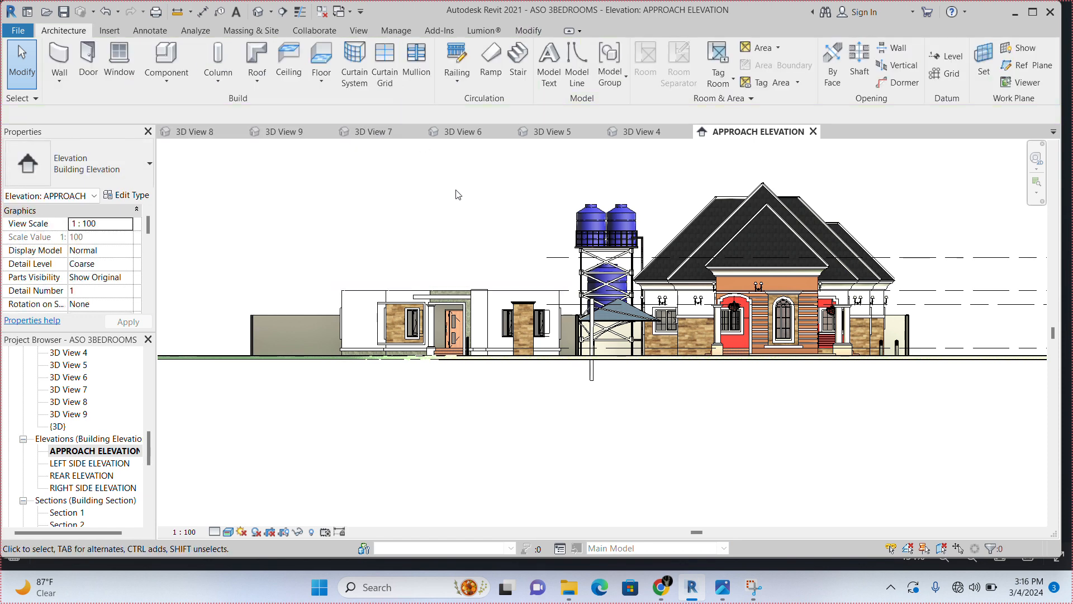
pyautogui.moveTo(493, 236)
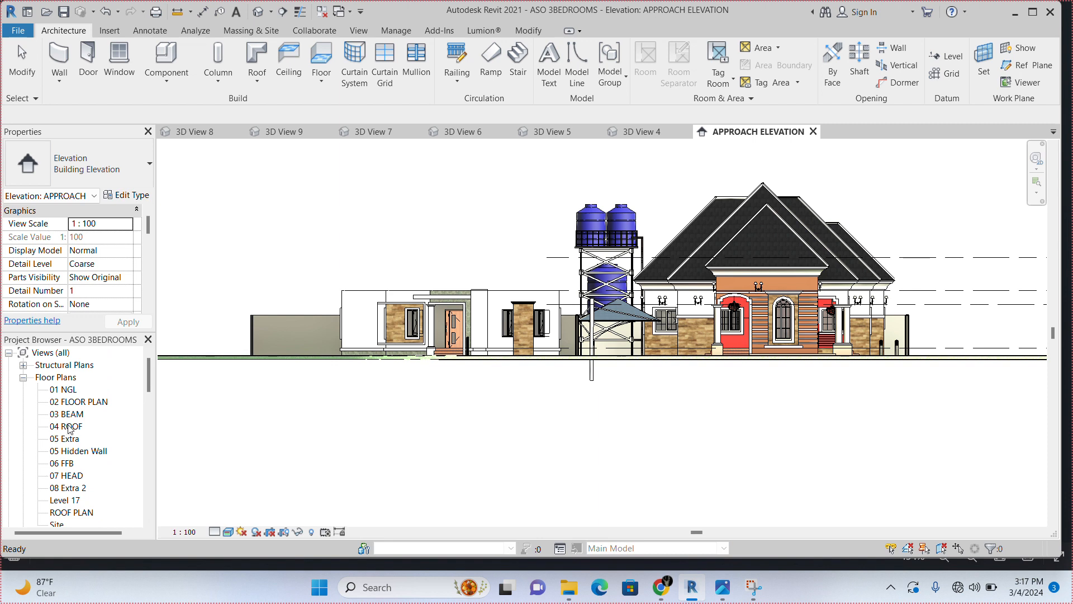
pyautogui.moveTo(80, 432)
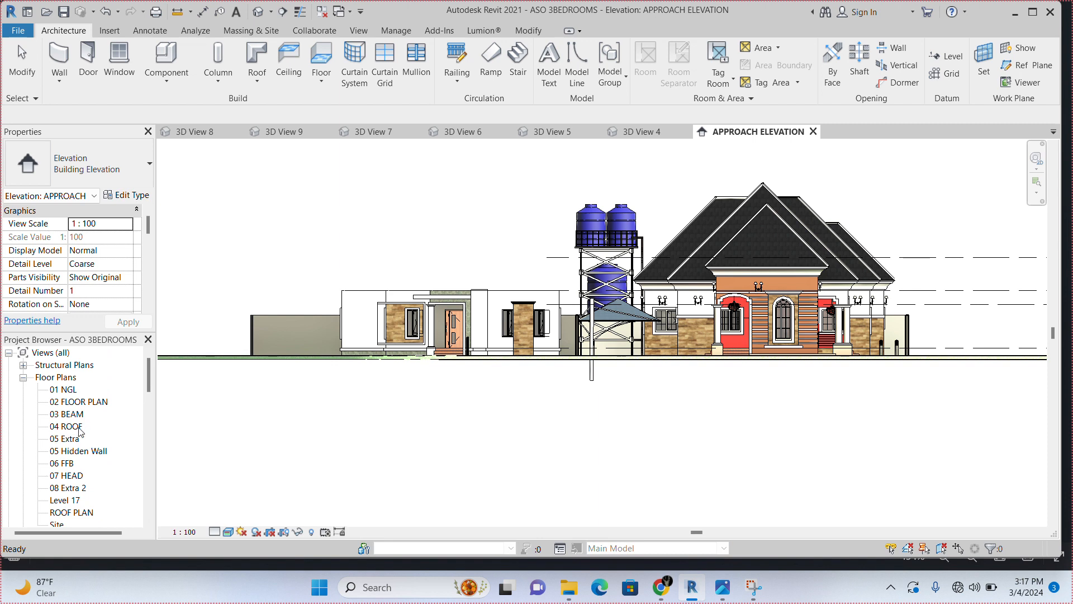
# Open the 04 ROOF floor plan from the Project Browser
pyautogui.doubleClick(68, 426)
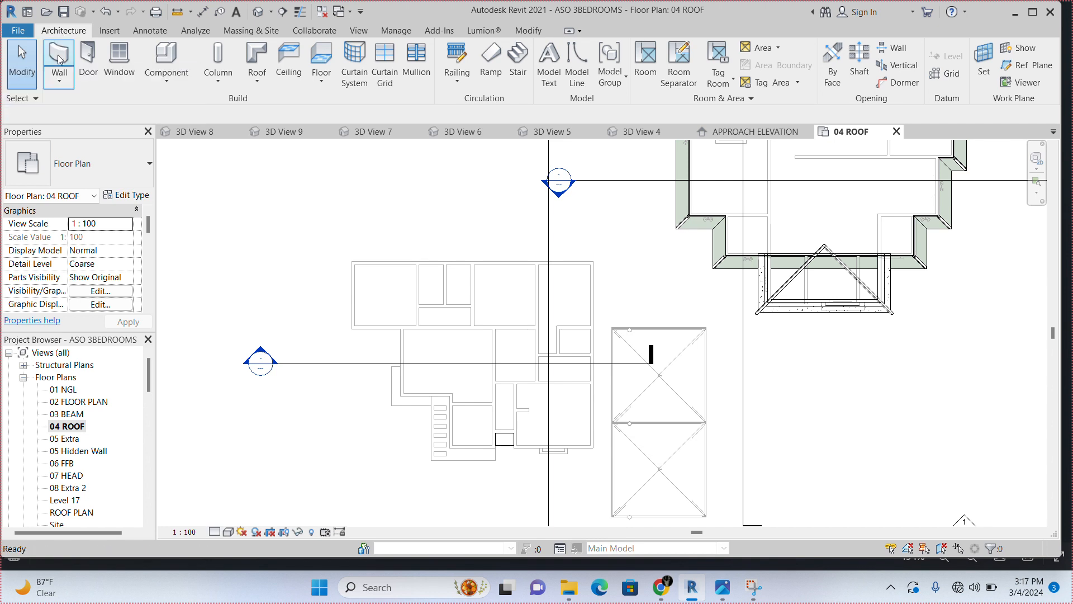
# Start the Wall tool and show the top-level choices on the Options Bar
pyautogui.click(59, 62)
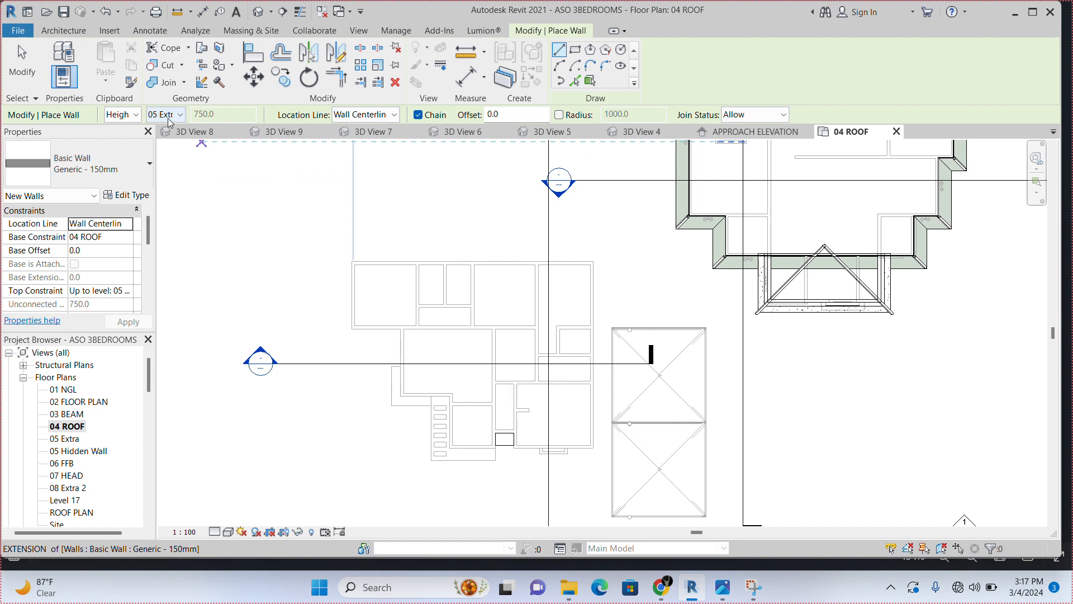
pyautogui.click(180, 114)
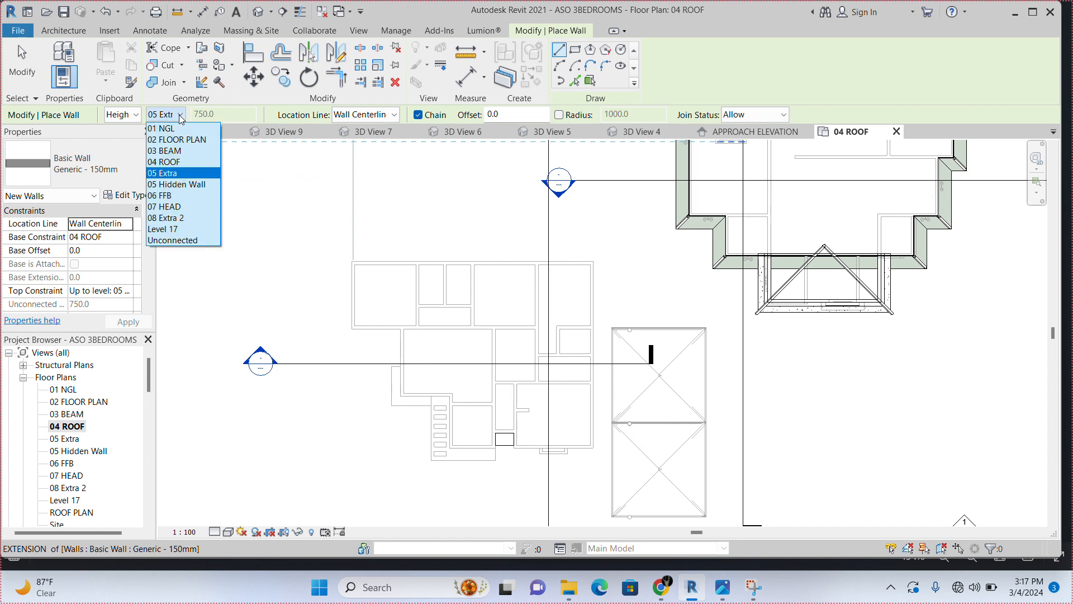
pyautogui.moveTo(176, 183)
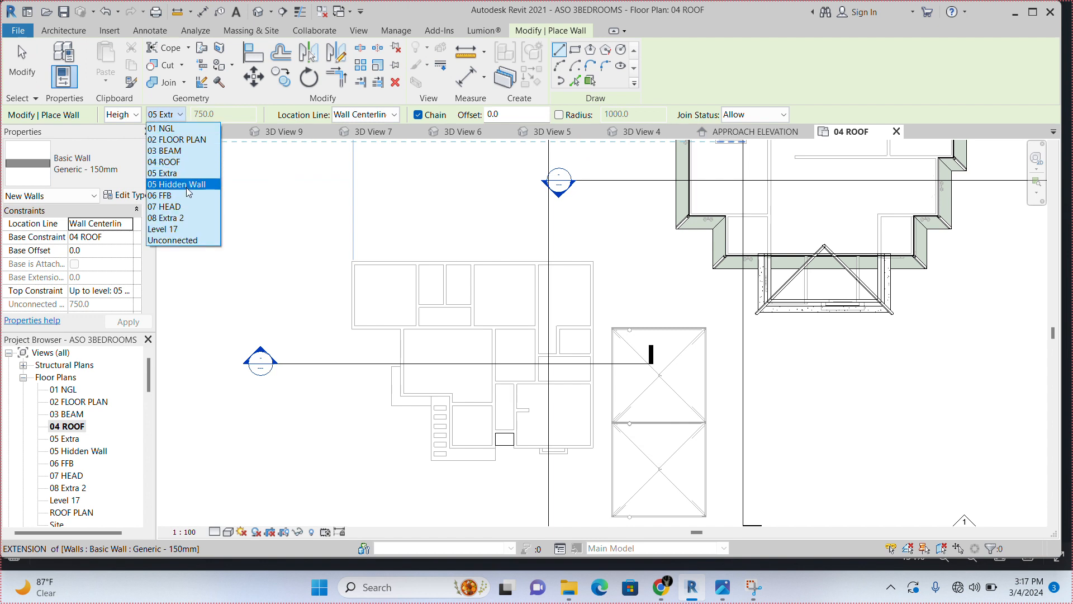
# Set the wall top constraint to 05 Hidden Wall for the perimeter walls
pyautogui.click(176, 183)
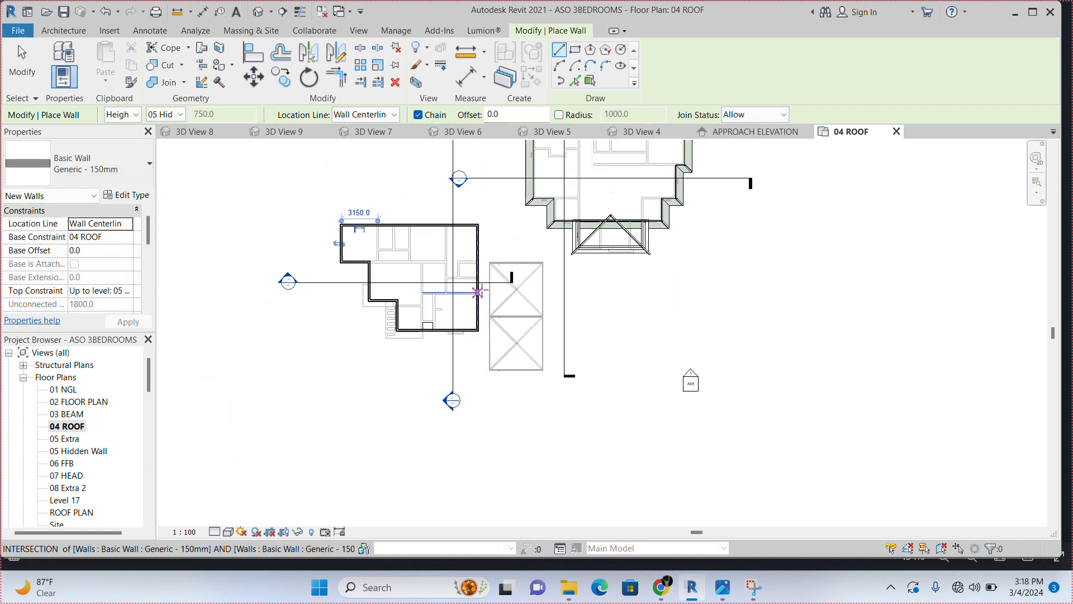
pyautogui.moveTo(895, 304)
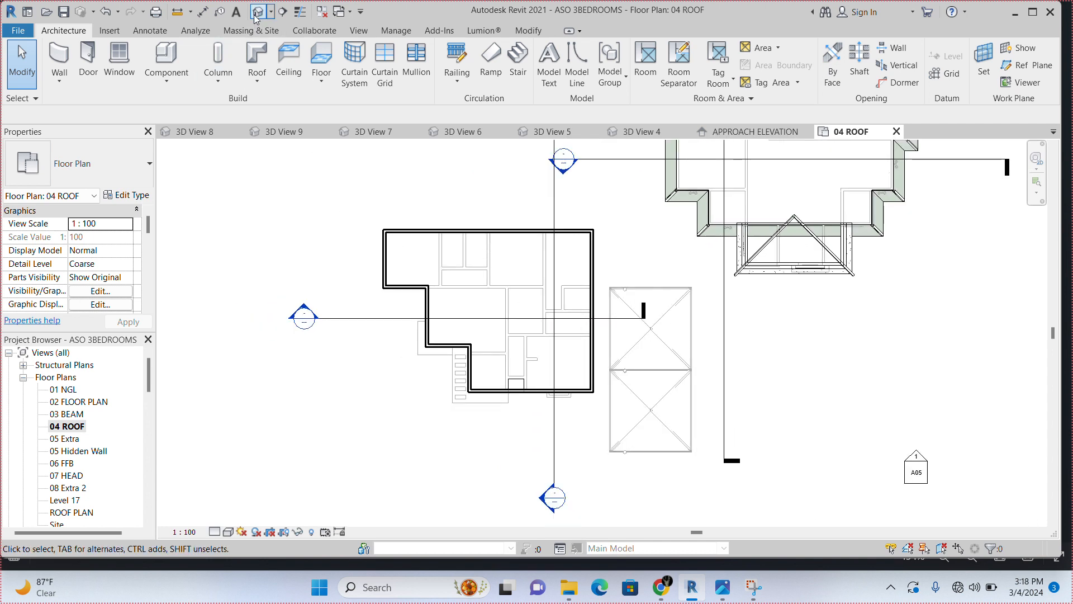
# Switch to the default 3D view to inspect the parapet walls around the left wing
pyautogui.click(257, 11)
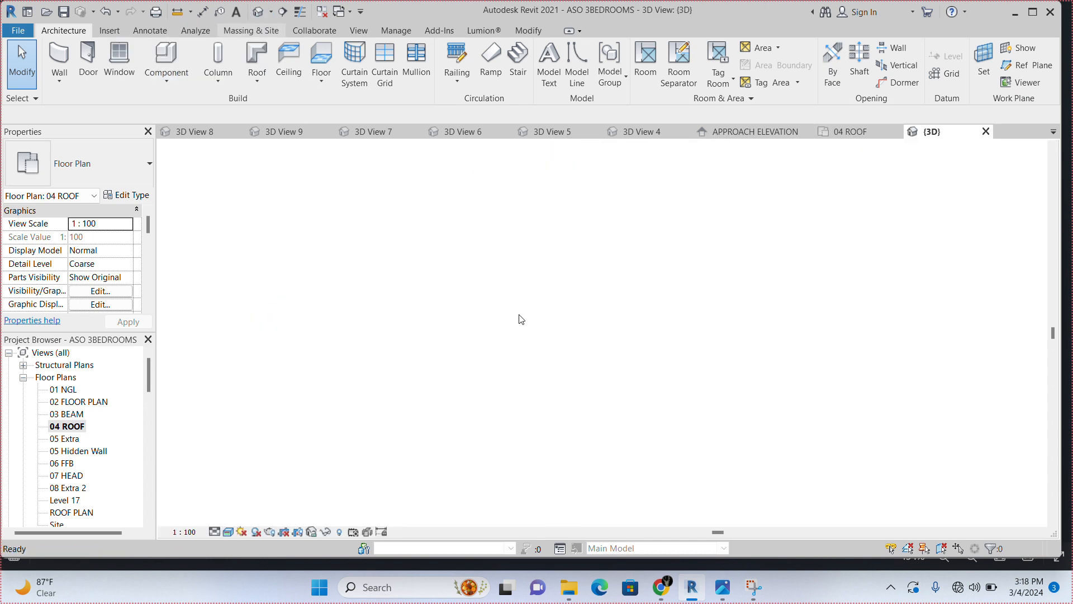
pyautogui.click(933, 132)
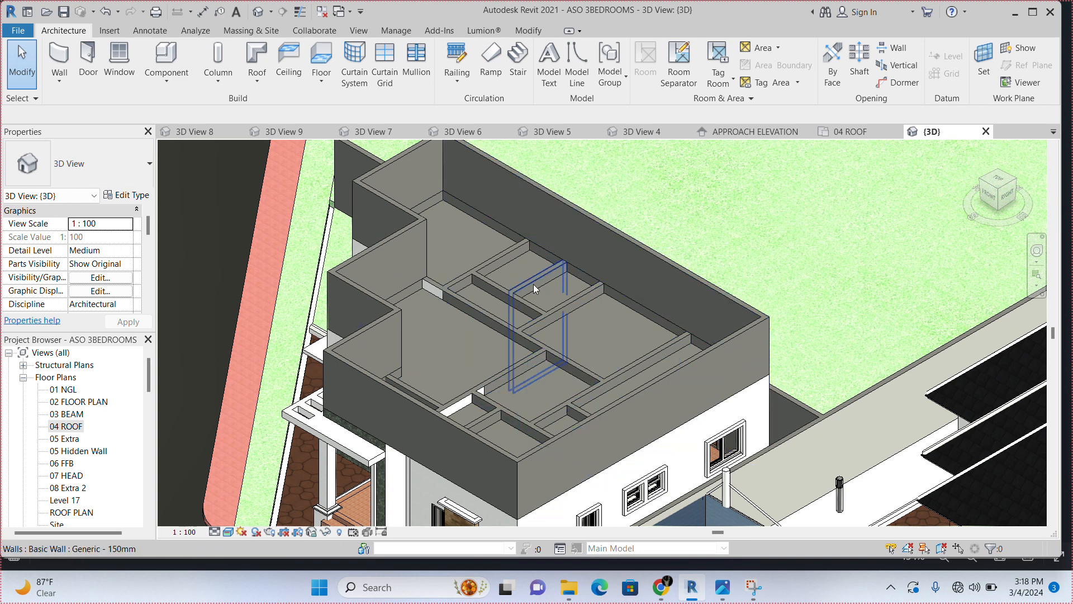
pyautogui.moveTo(535, 289)
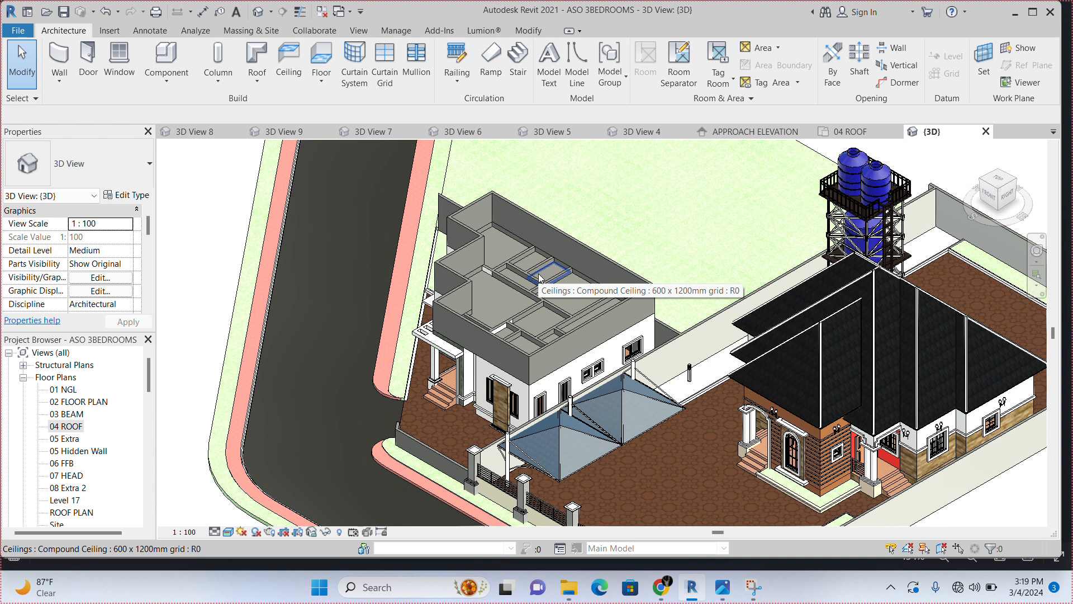
pyautogui.moveTo(101, 426)
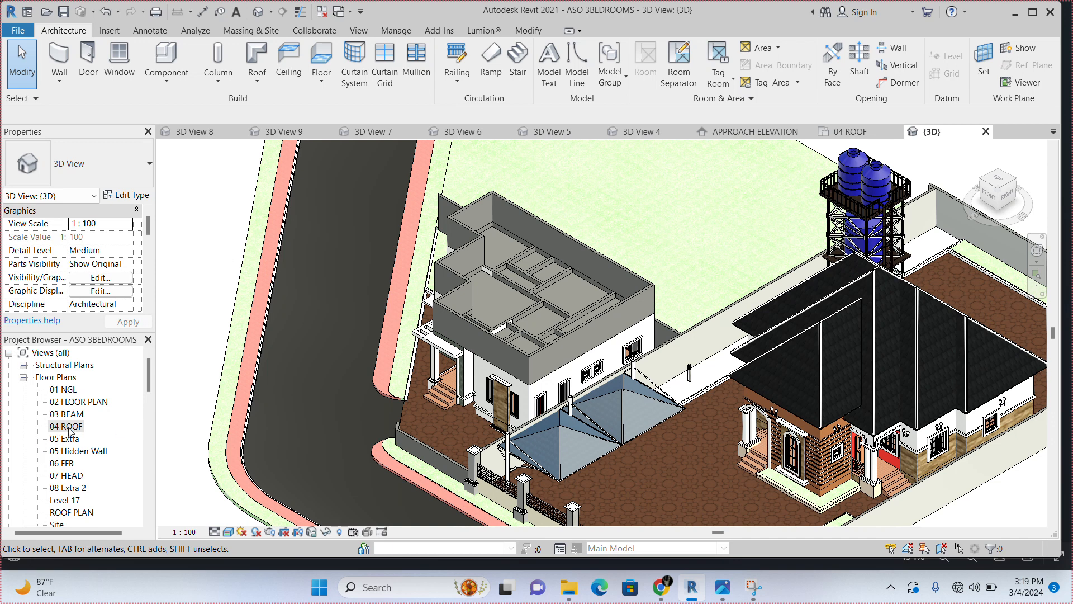
# Return to the 04 ROOF plan and start a Roof by Footprint
pyautogui.click(65, 426)
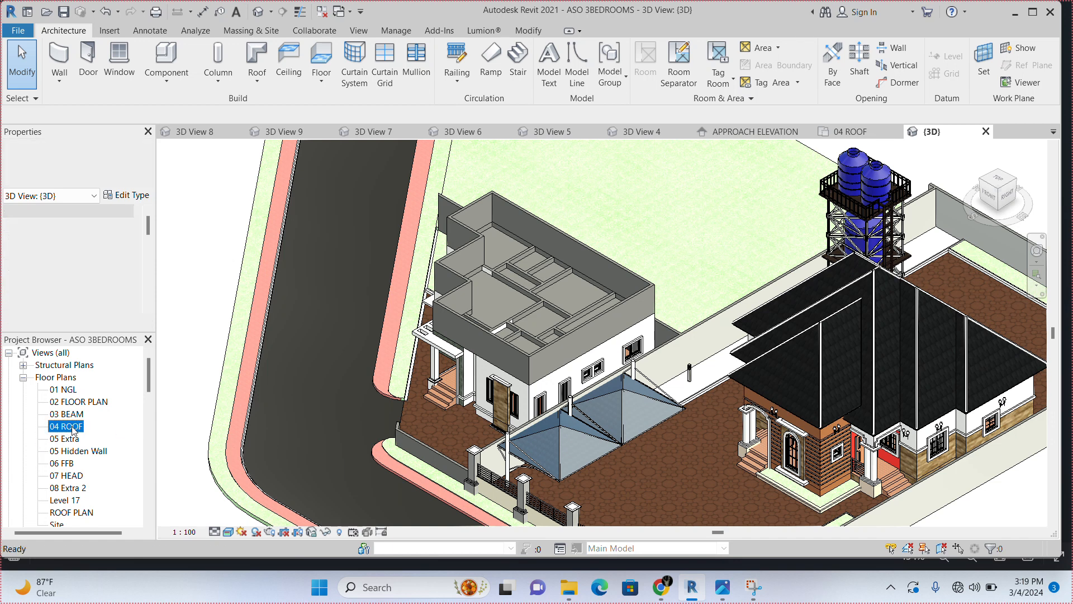
pyautogui.doubleClick(66, 426)
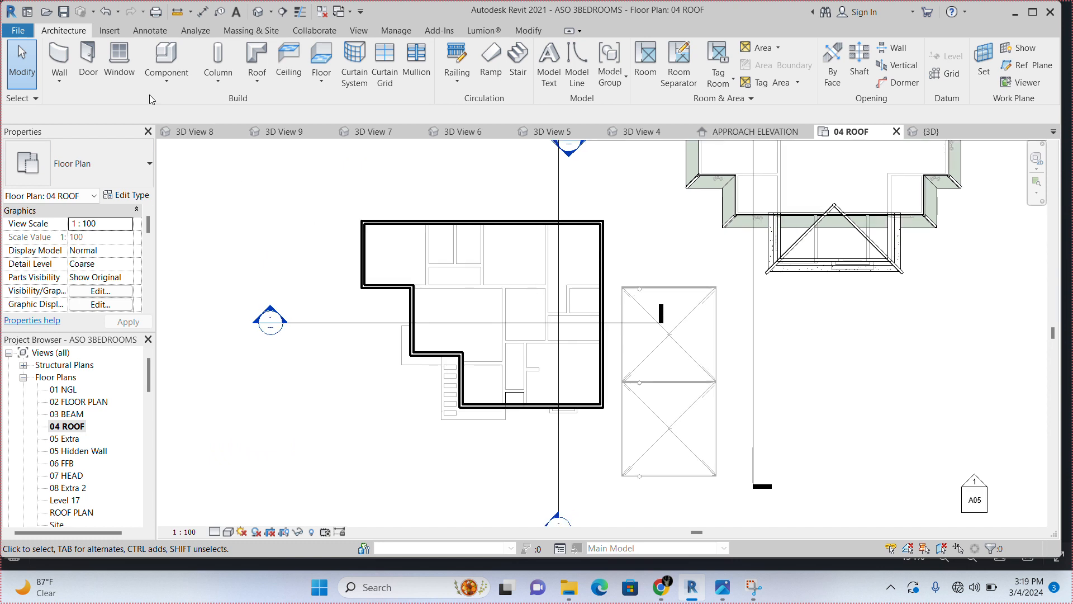
pyautogui.moveTo(87, 60)
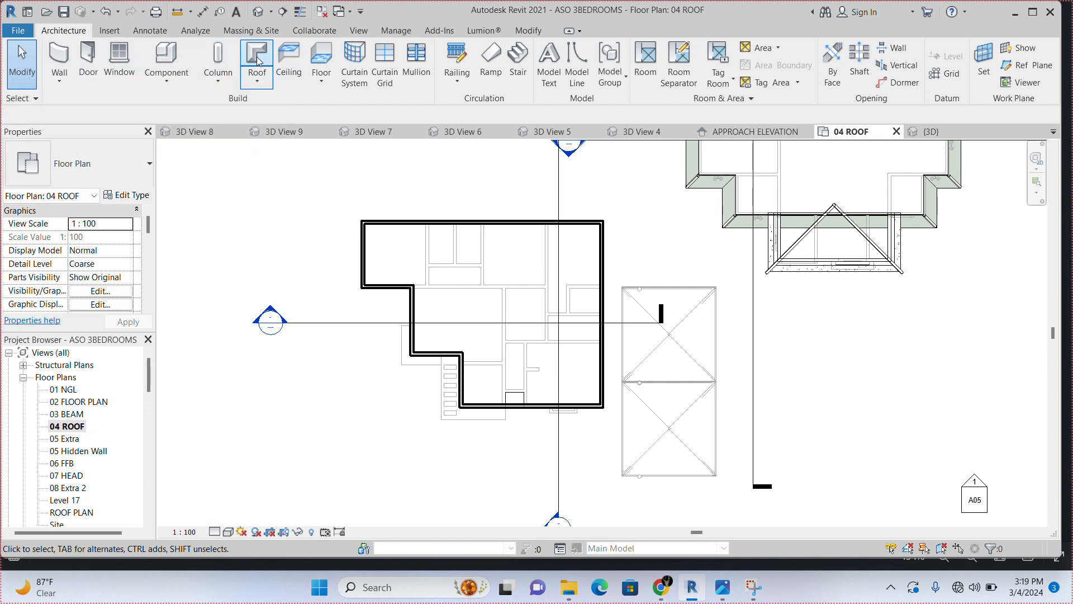
pyautogui.click(256, 61)
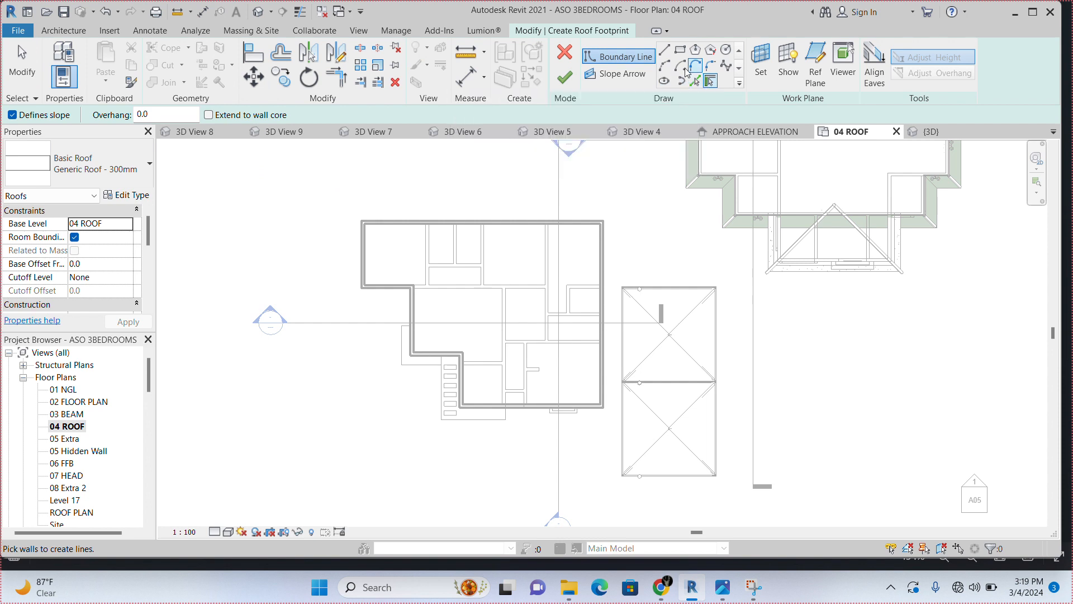
pyautogui.moveTo(663, 49)
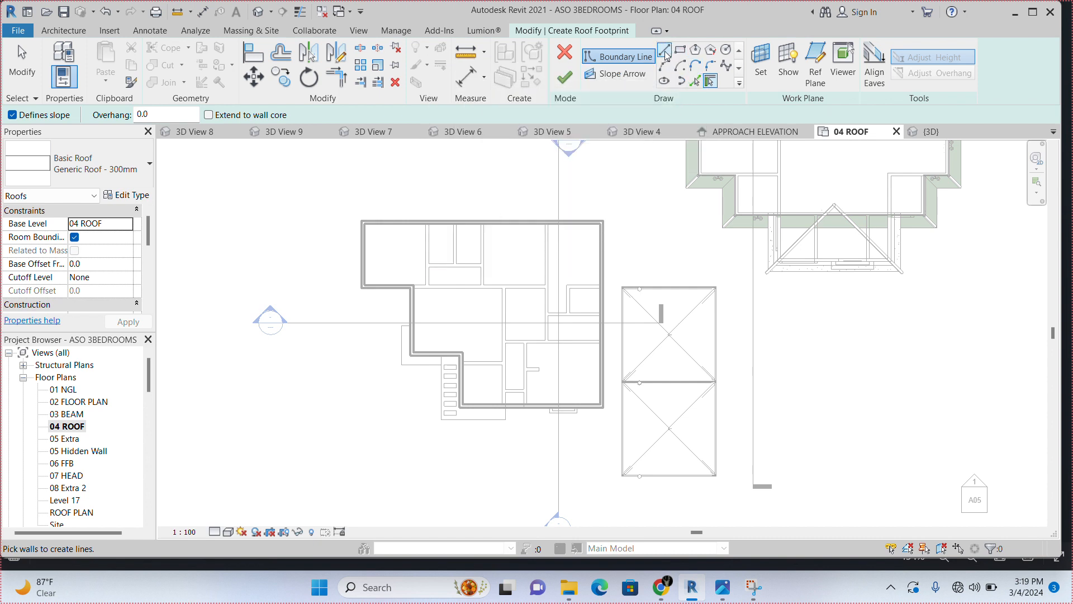
# Choose boundary lines for sketching the footprint along the parapet's inner face
pyautogui.click(678, 48)
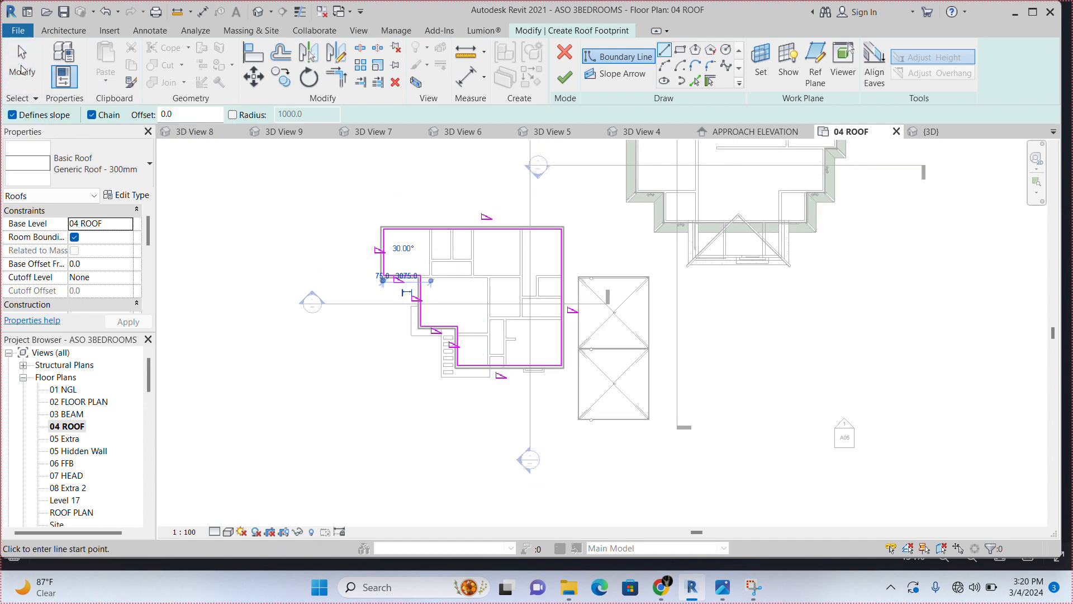
pyautogui.moveTo(20, 59)
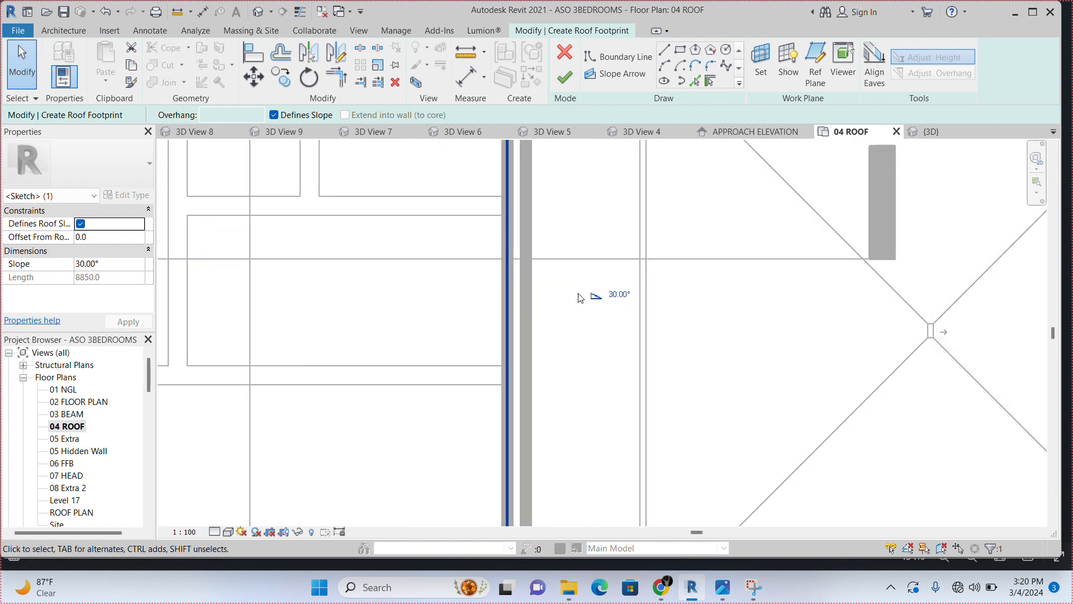
pyautogui.moveTo(642, 316)
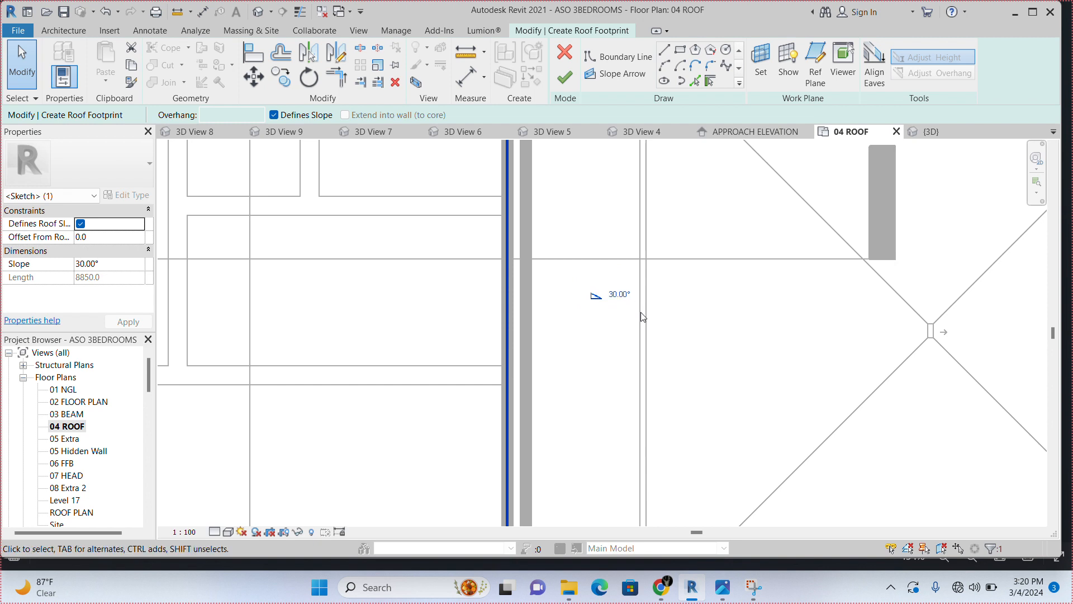
# Uncheck Defines Slope on every footprint edge except the top one
pyautogui.click(615, 294)
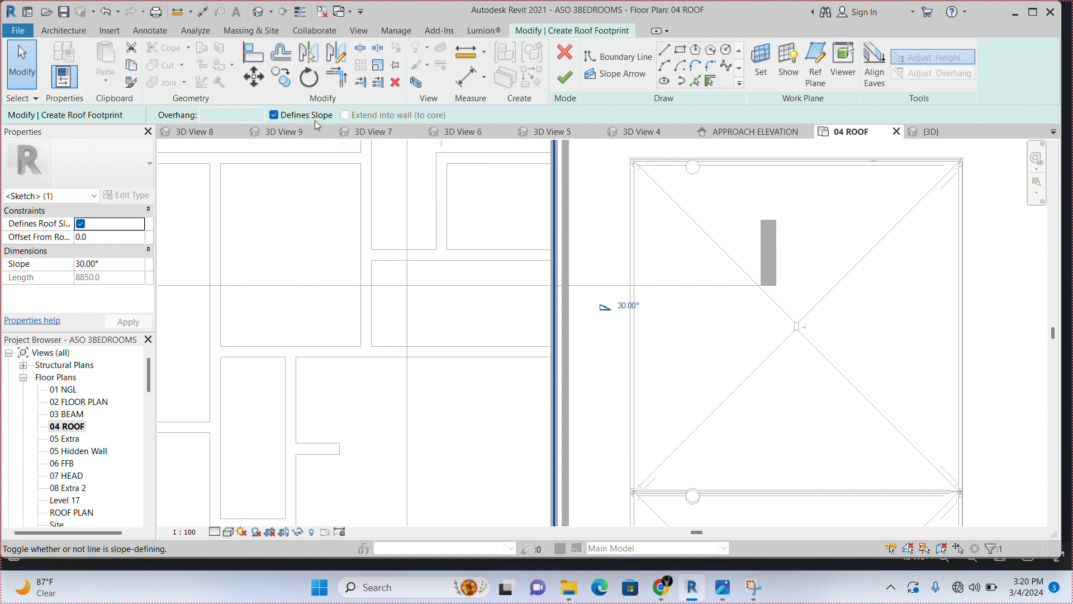
pyautogui.moveTo(308, 118)
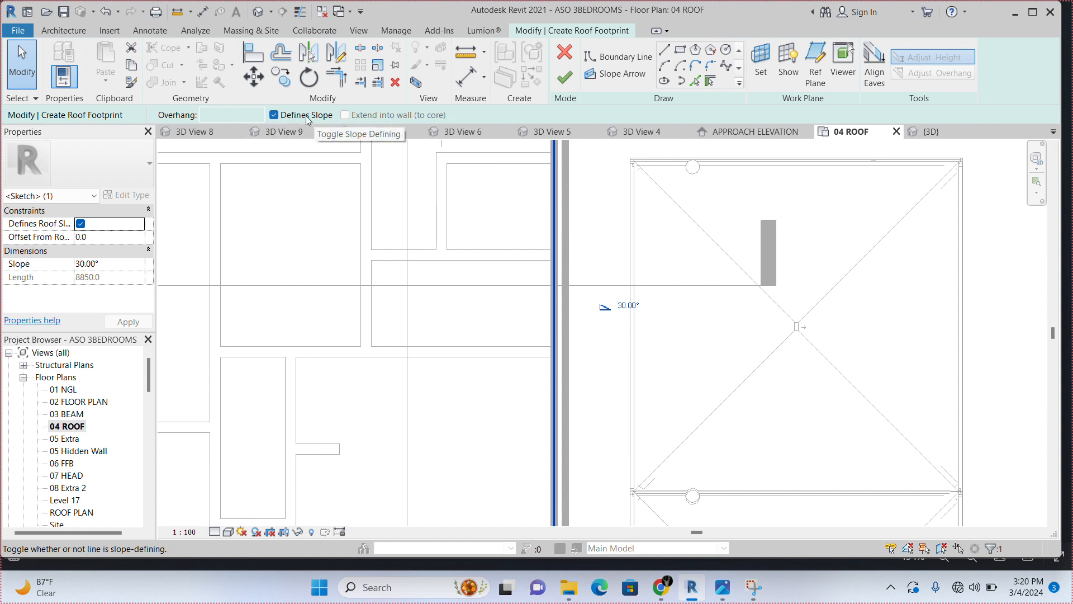
pyautogui.click(275, 116)
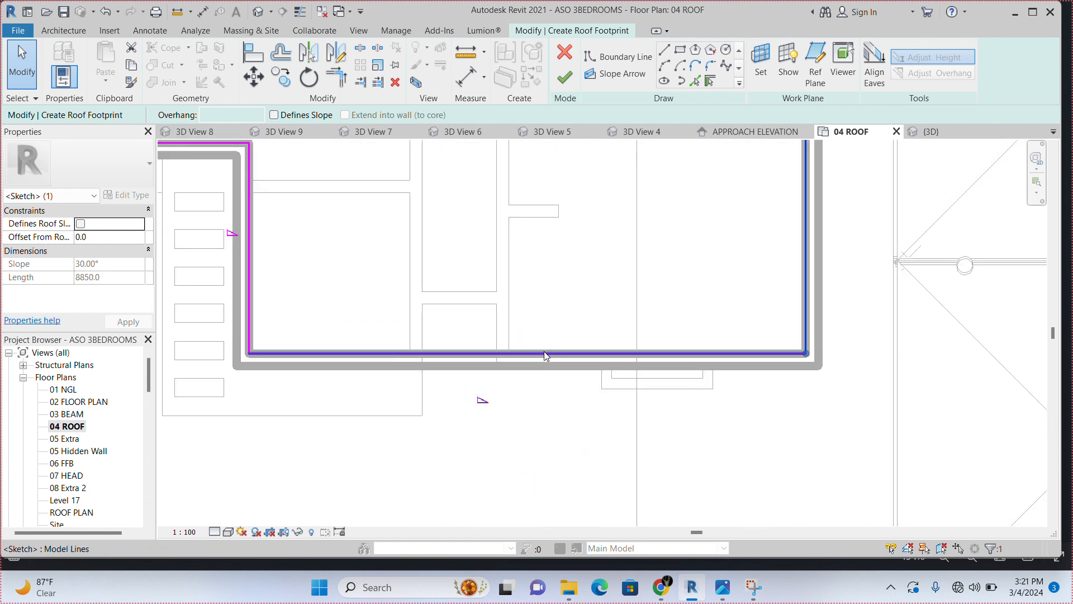
pyautogui.moveTo(547, 358)
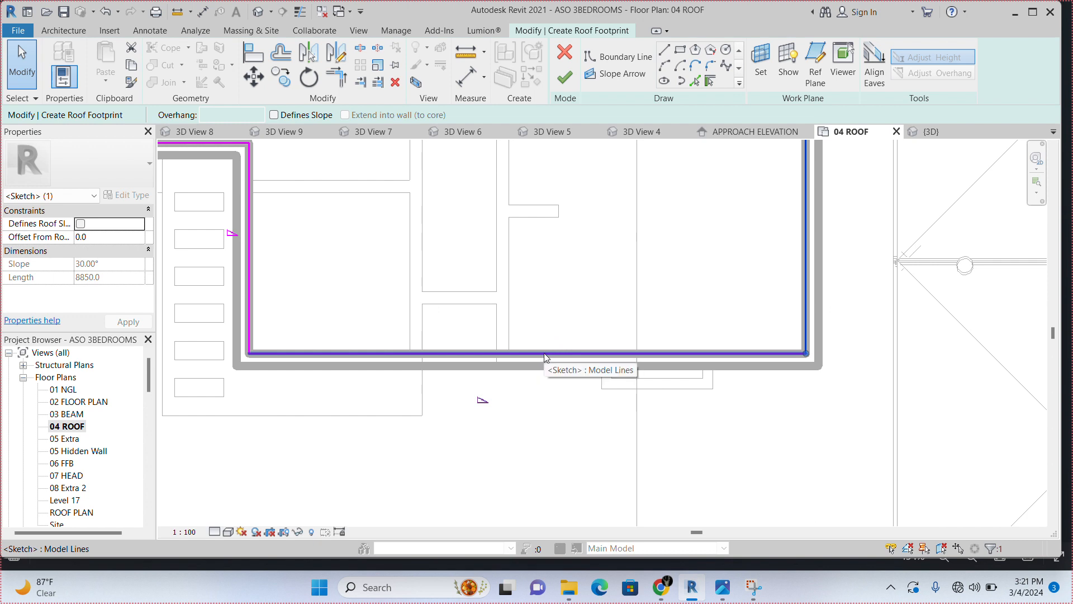
pyautogui.click(273, 114)
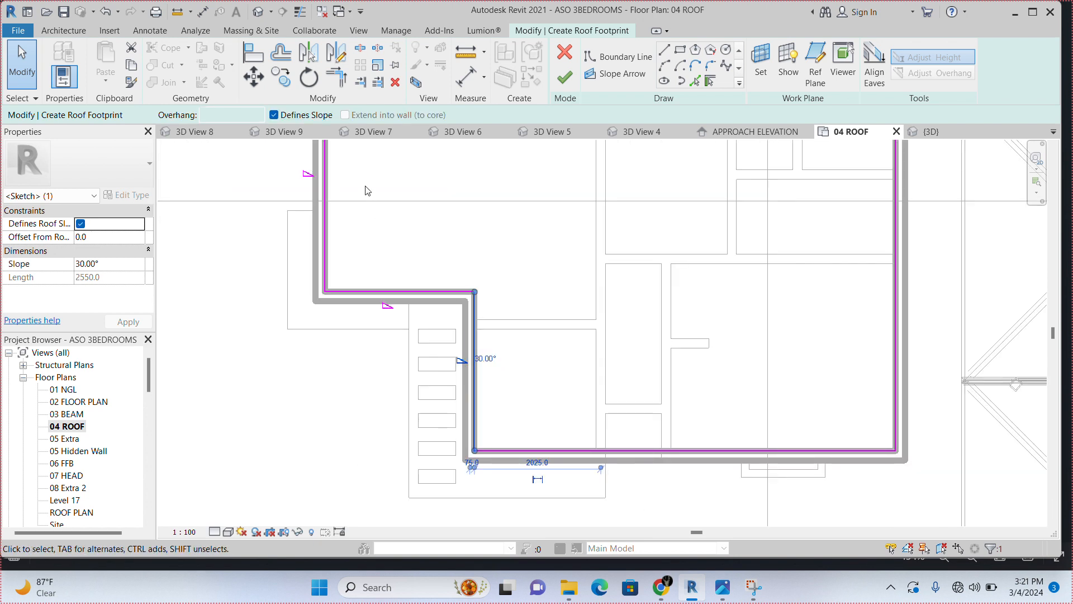
pyautogui.click(274, 114)
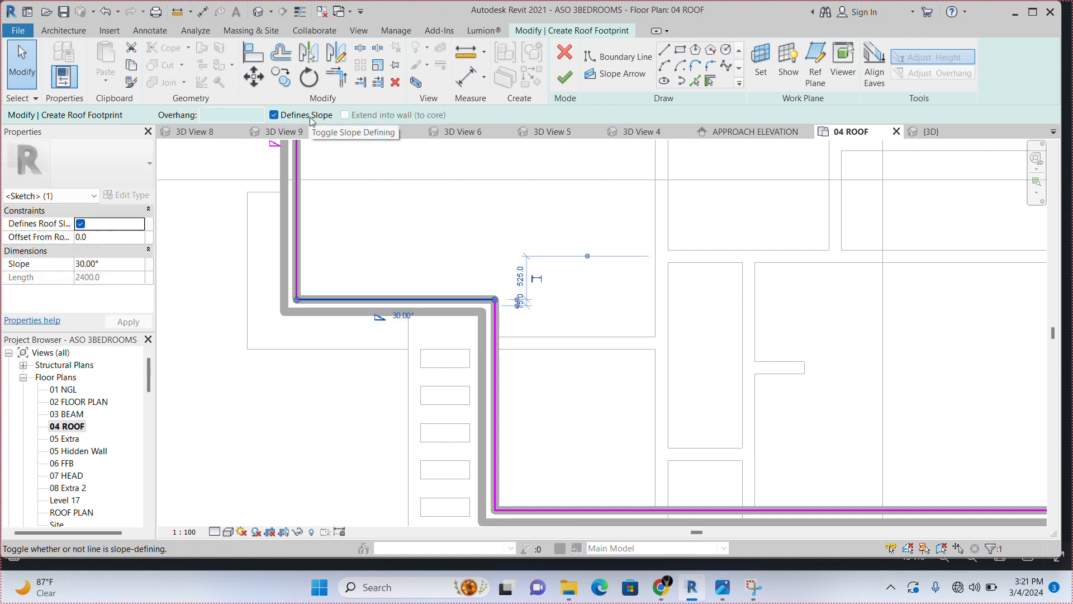
pyautogui.click(273, 114)
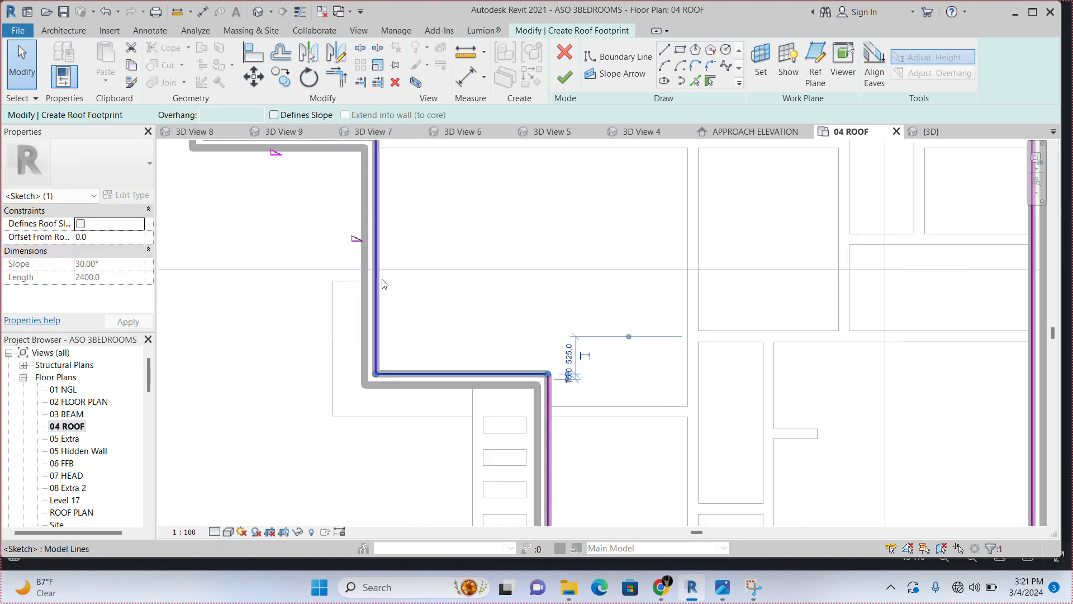
pyautogui.click(272, 115)
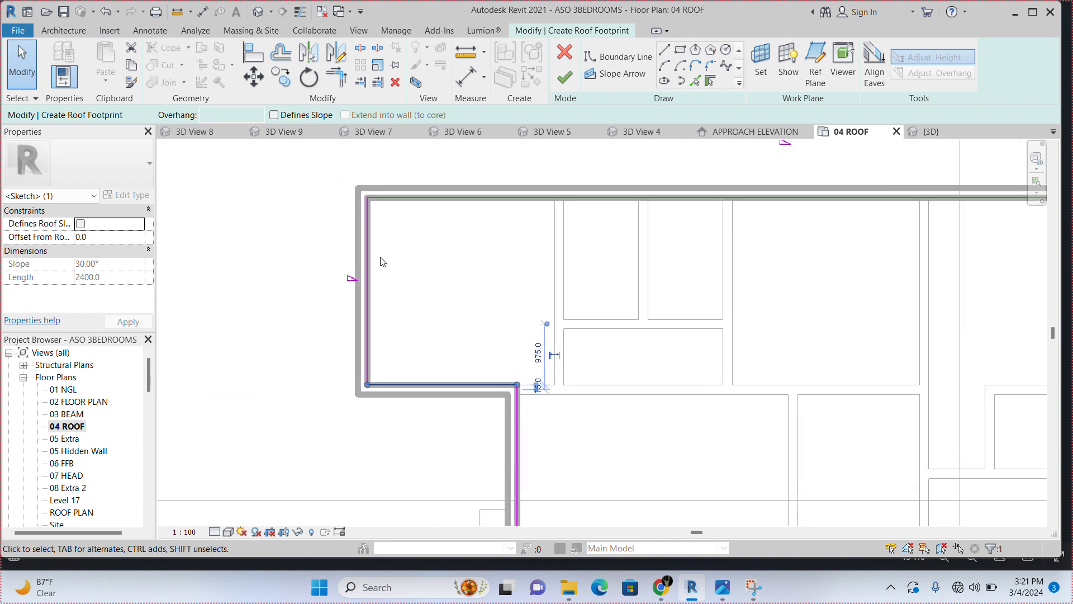
pyautogui.click(274, 115)
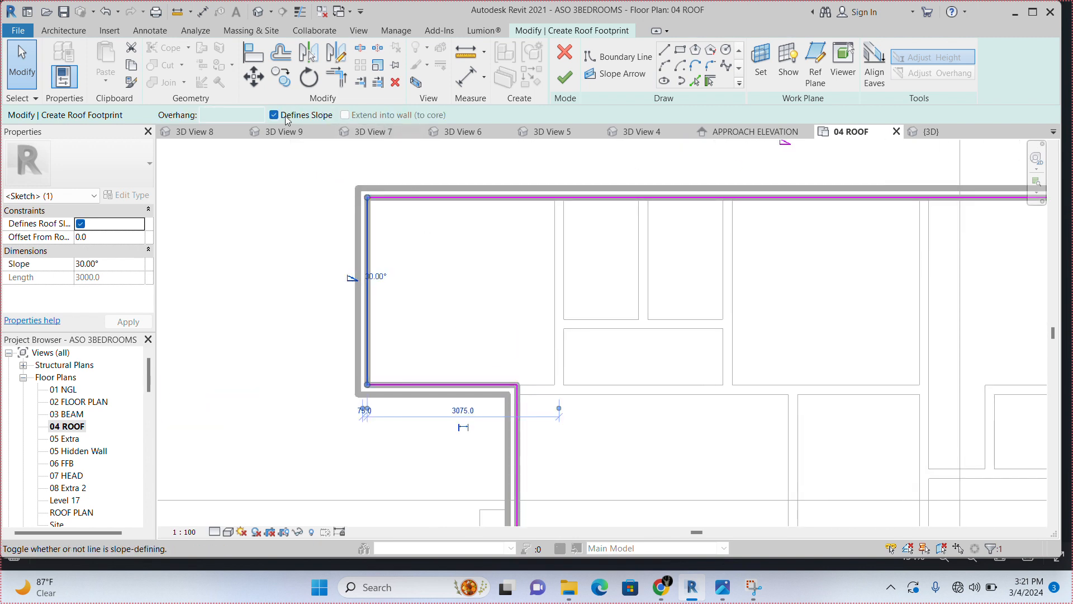
pyautogui.click(275, 116)
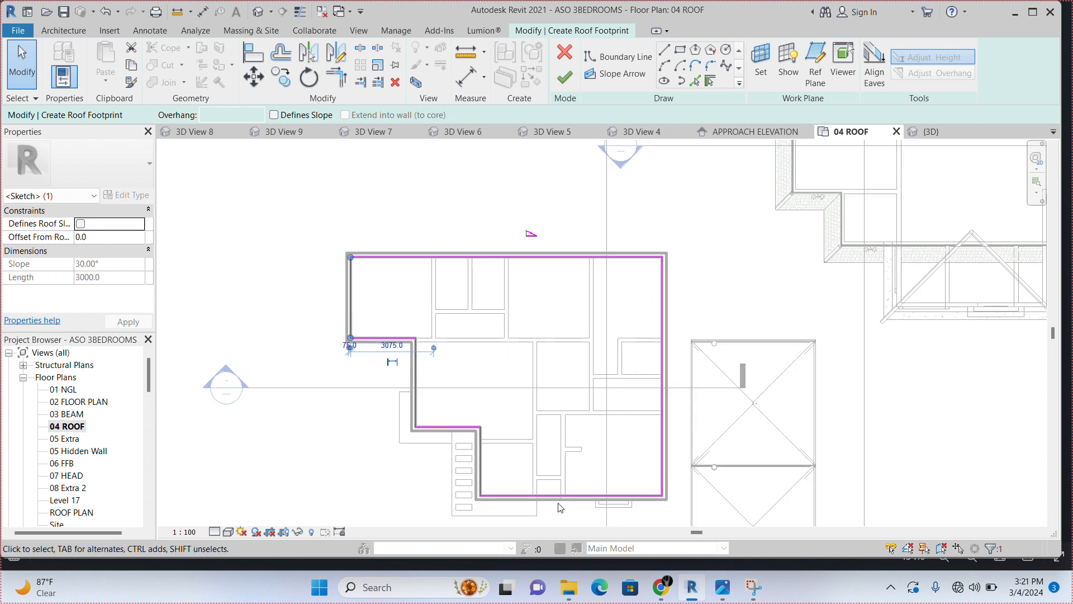
pyautogui.click(515, 257)
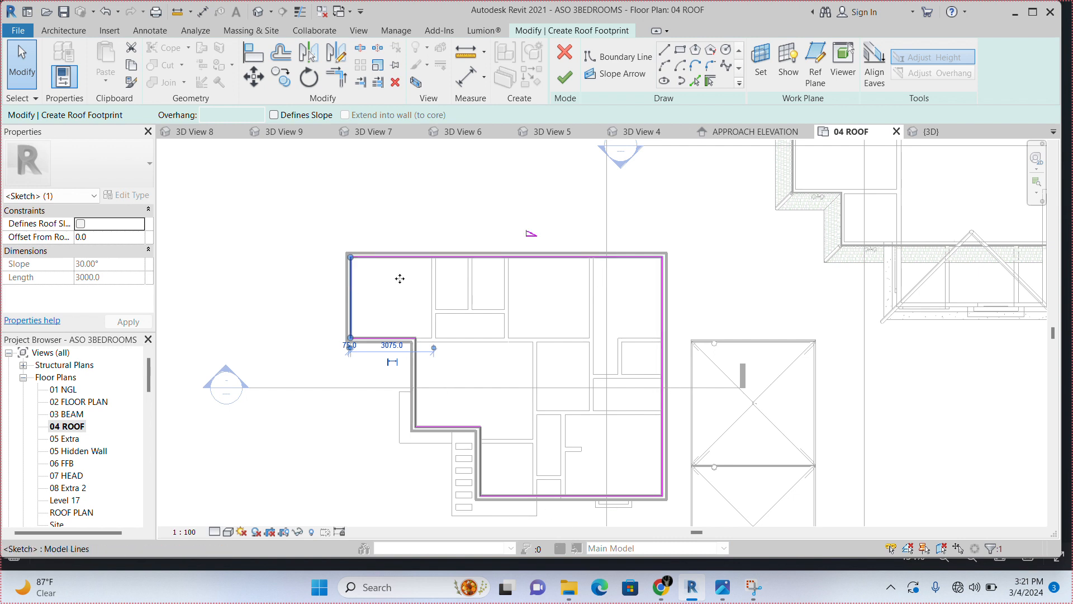
pyautogui.moveTo(571, 258)
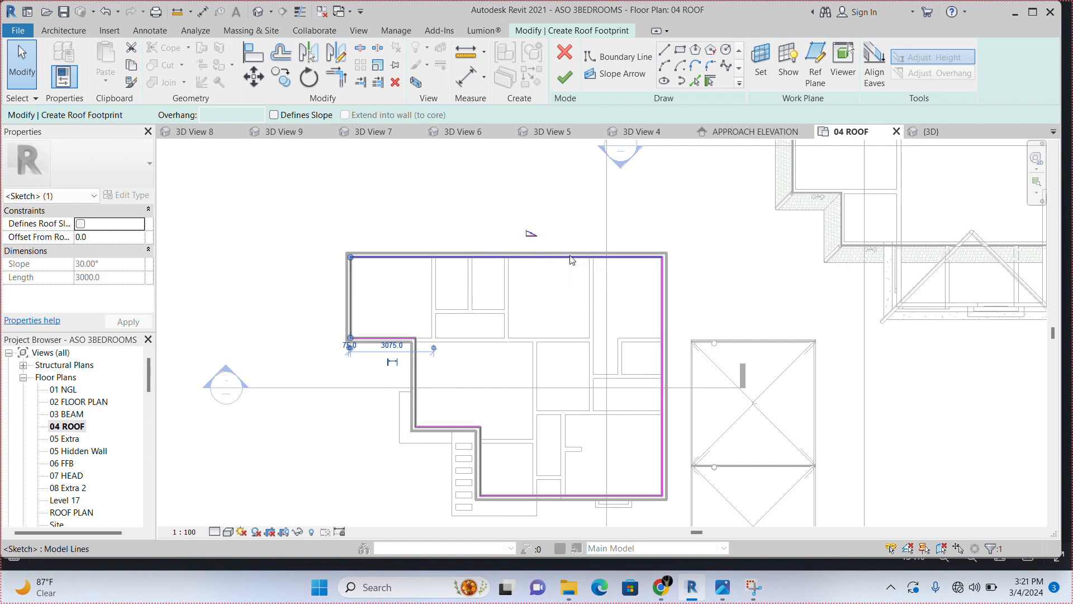
pyautogui.moveTo(527, 257)
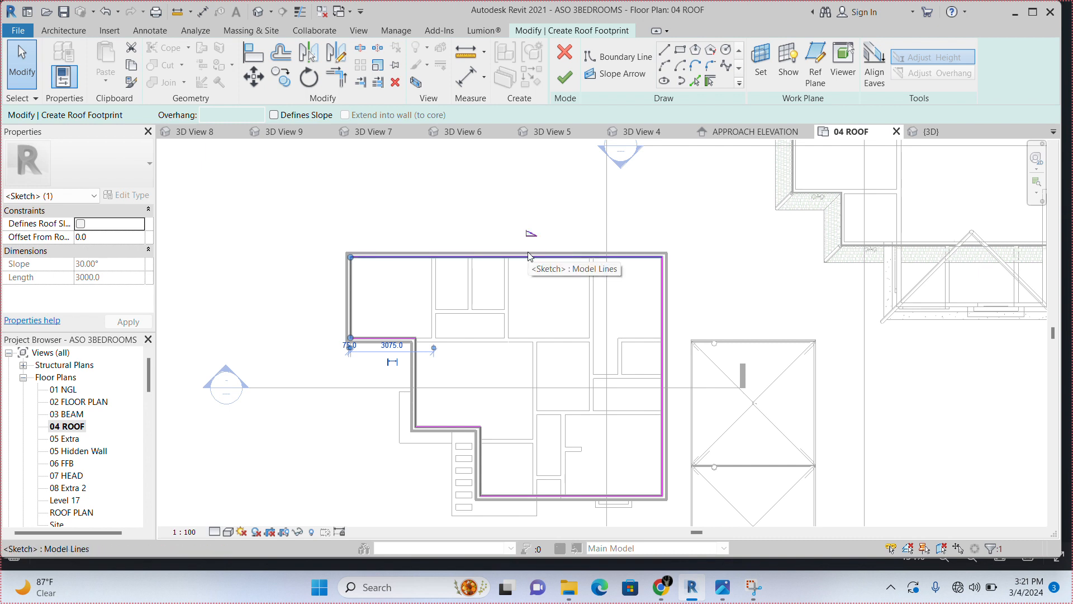
pyautogui.moveTo(547, 262)
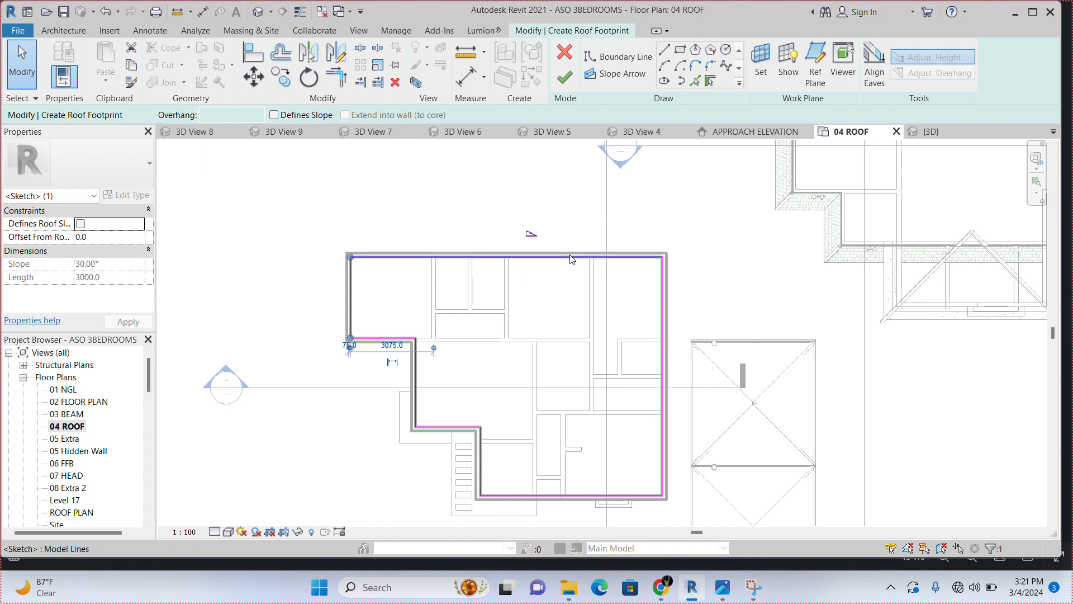
pyautogui.moveTo(548, 285)
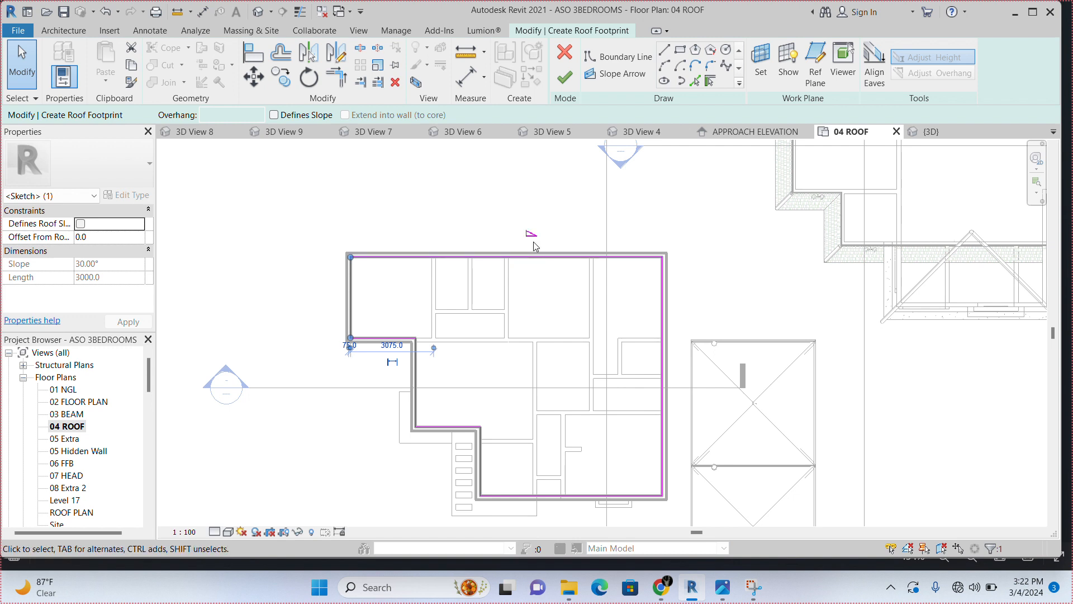
pyautogui.moveTo(529, 251)
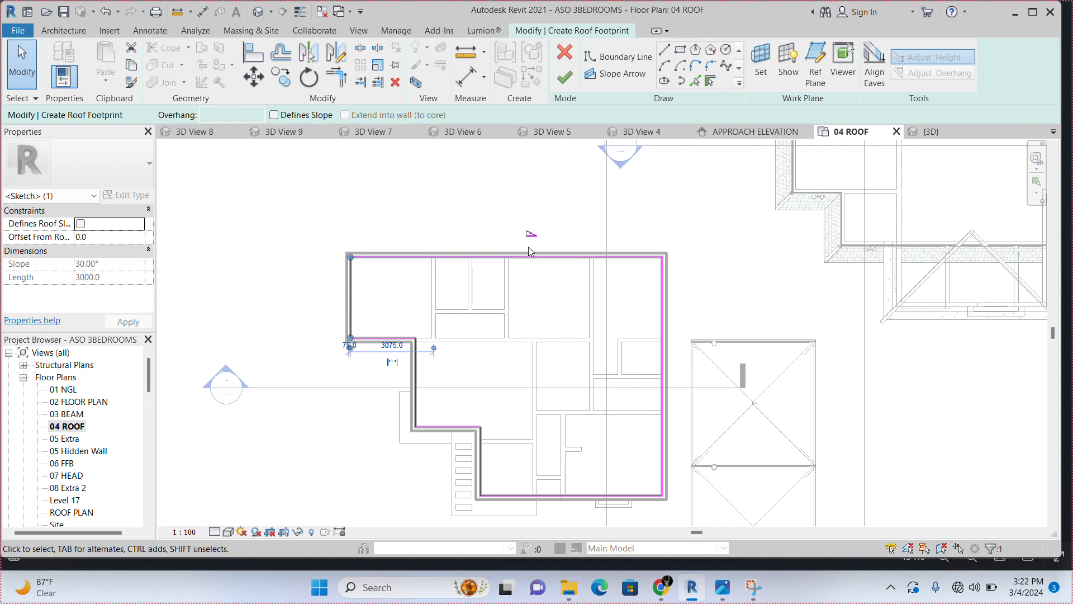
pyautogui.moveTo(535, 260)
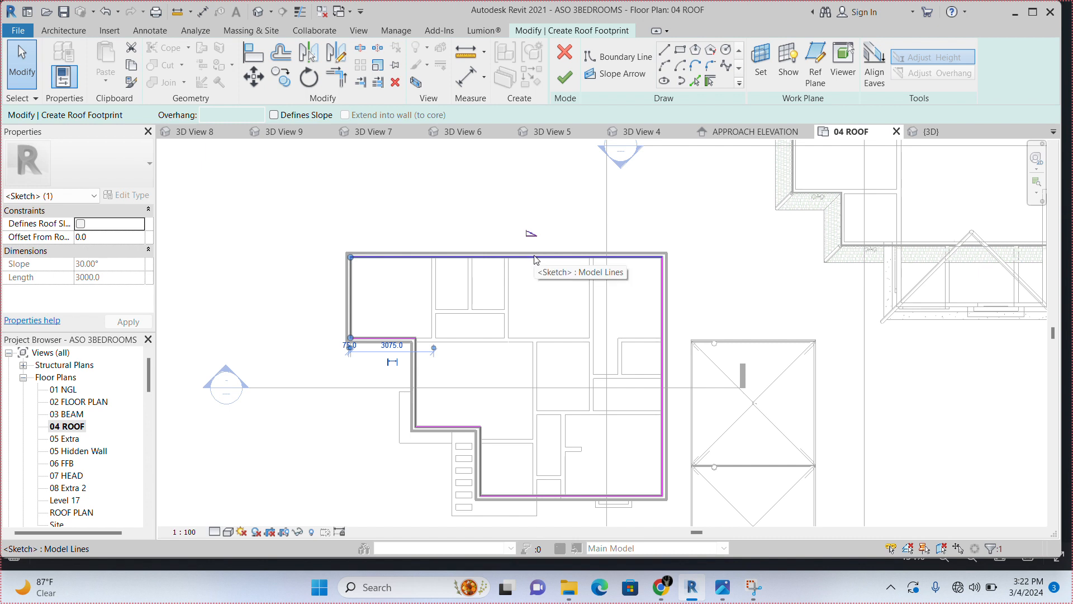
pyautogui.moveTo(544, 269)
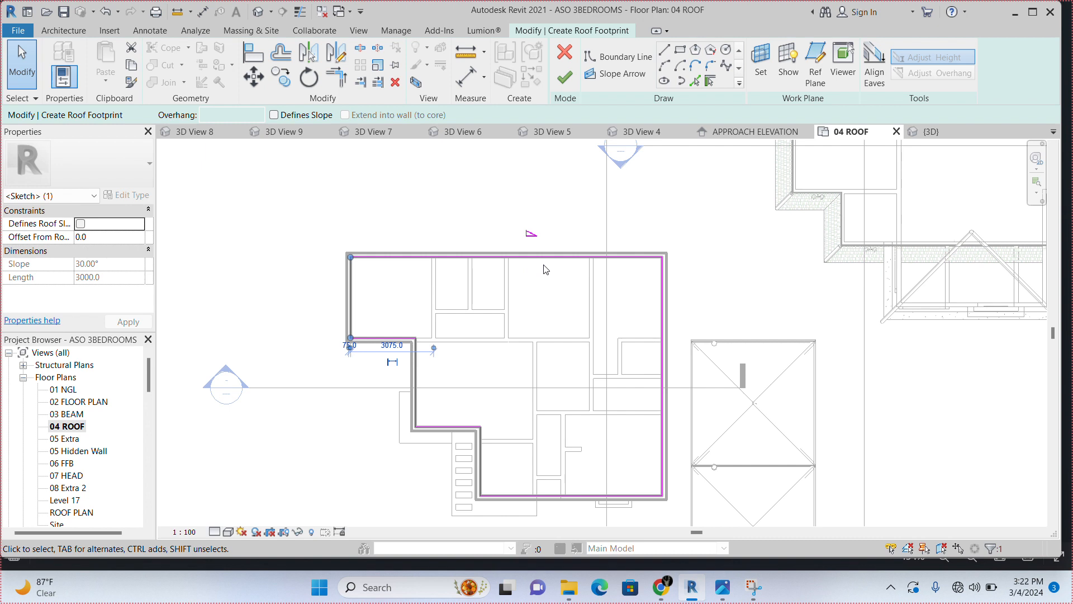
# Select the top footprint edge and retype its 30° slope value as 15
pyautogui.click(535, 257)
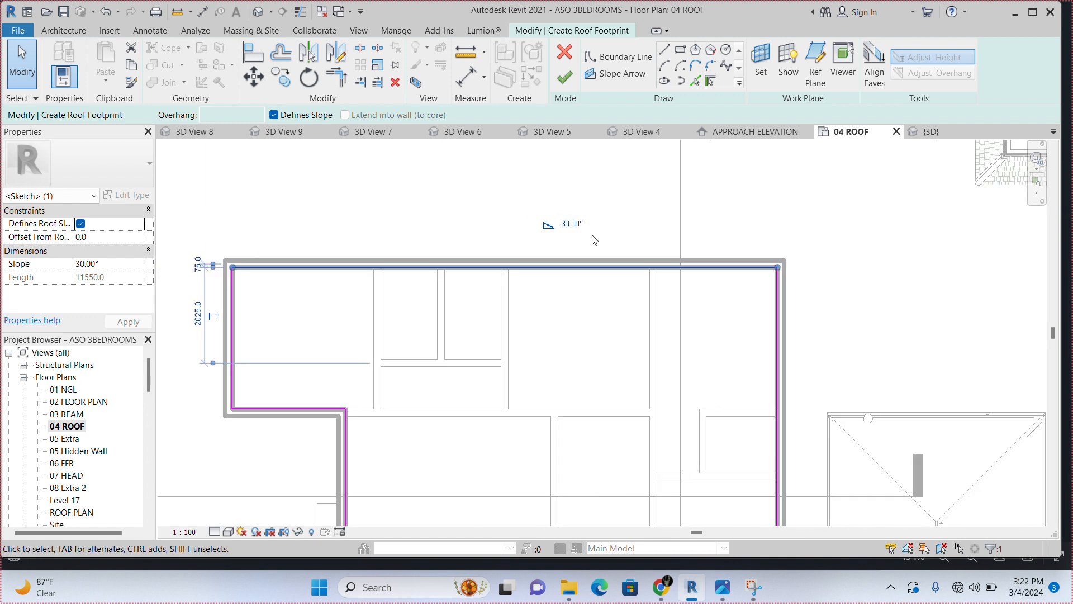
pyautogui.click(571, 224)
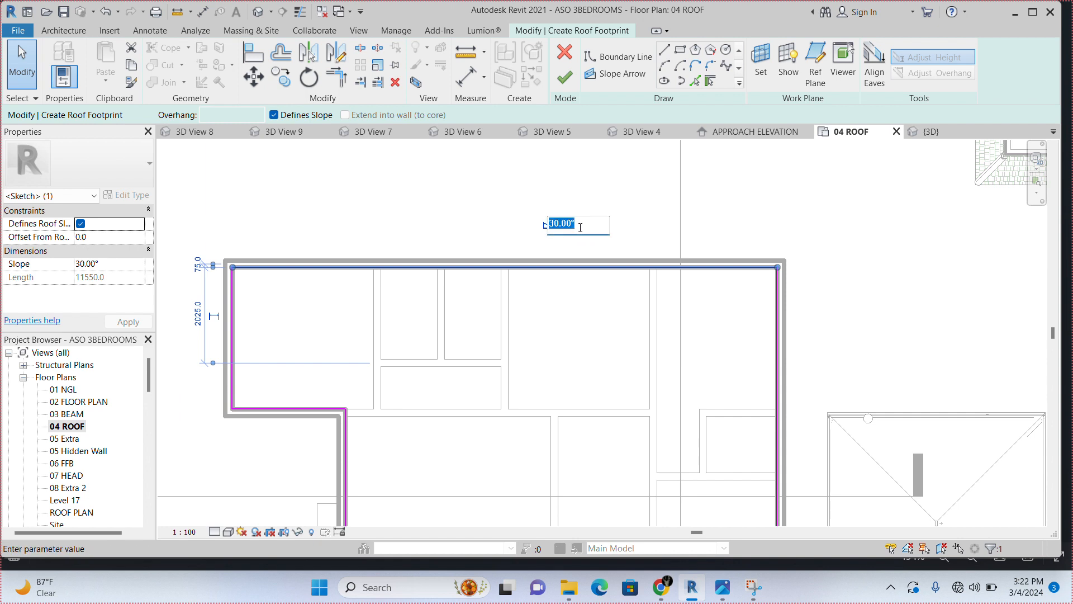
pyautogui.write('1')
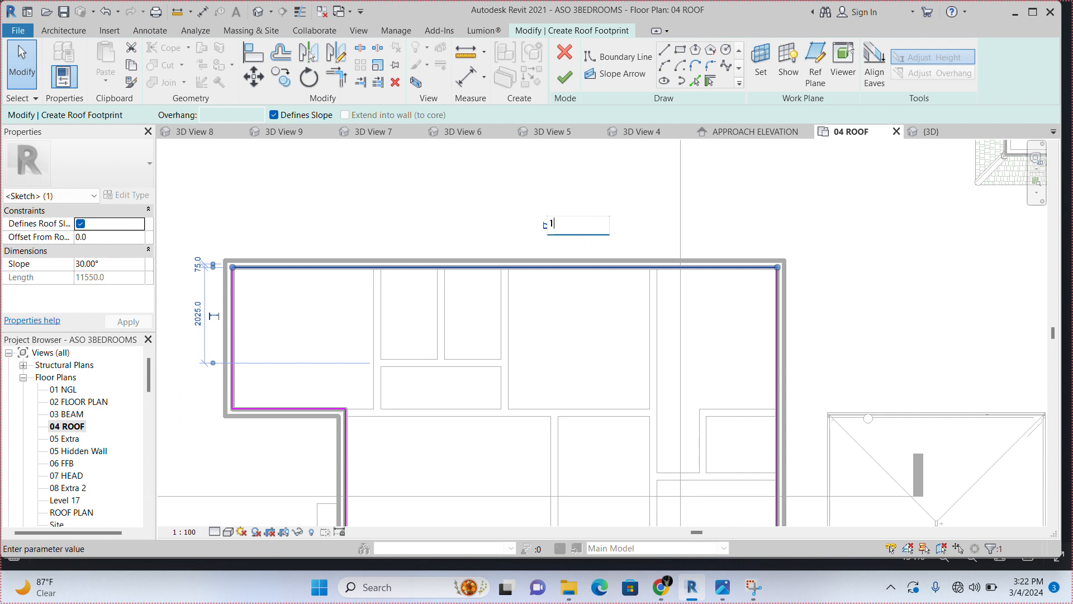
pyautogui.write('5')
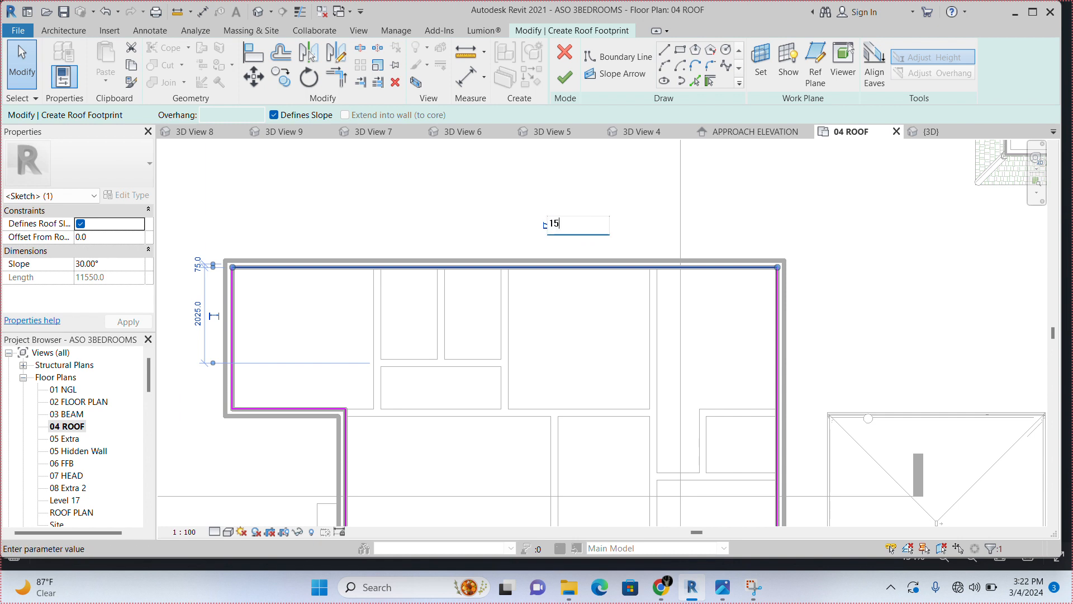
pyautogui.moveTo(758, 212)
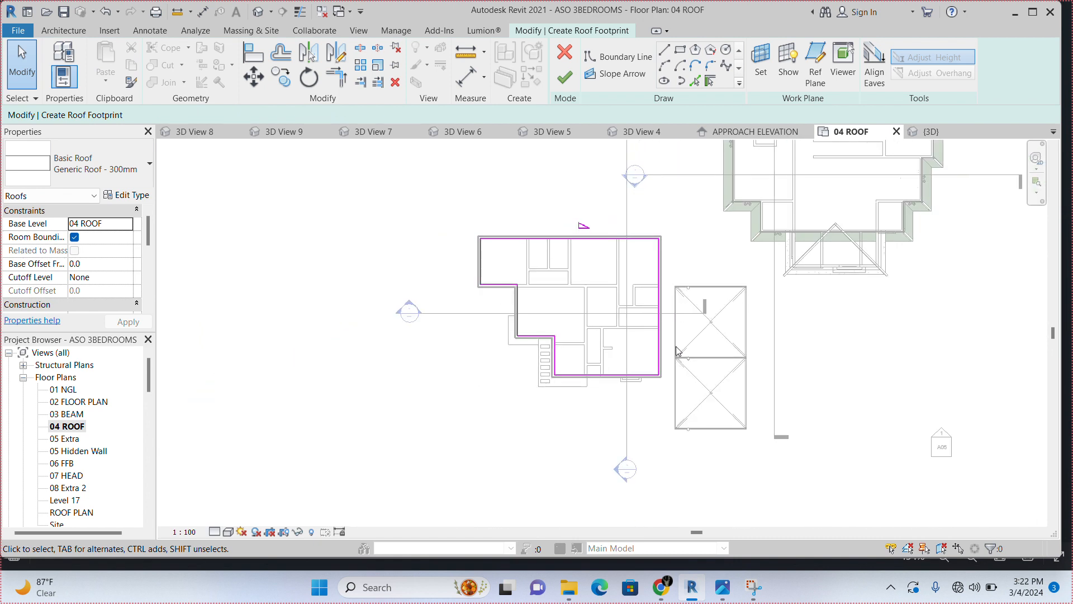
pyautogui.moveTo(564, 77)
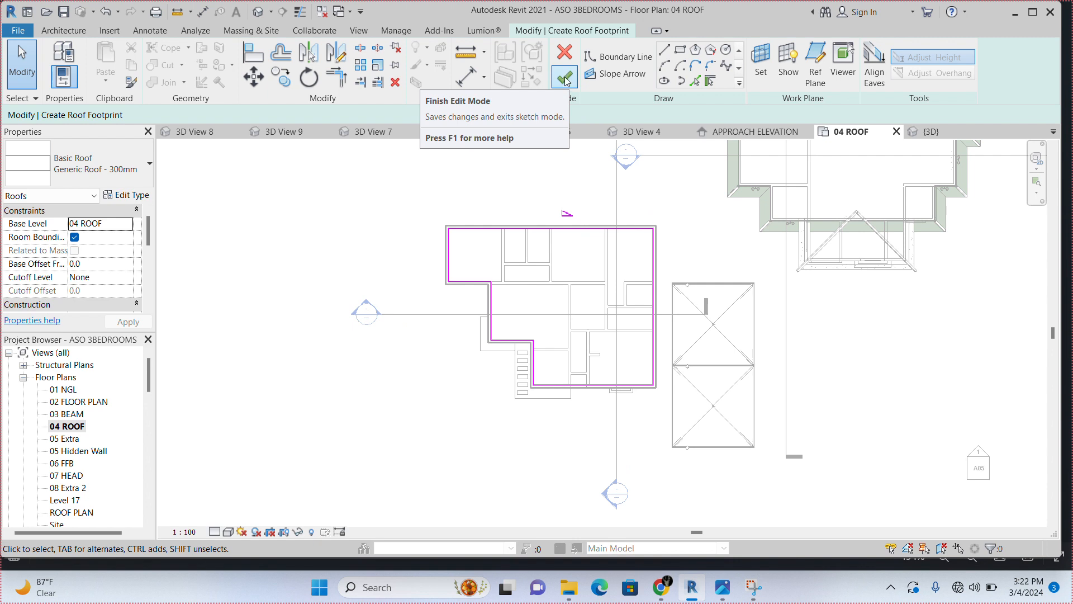
pyautogui.click(564, 77)
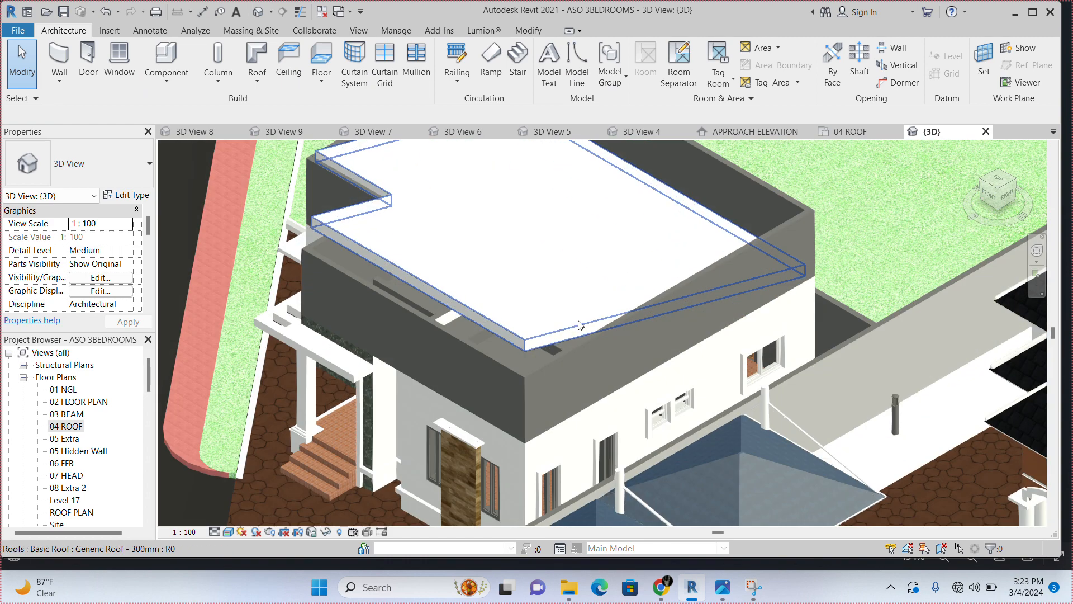
pyautogui.moveTo(578, 326); pyautogui.dragTo(564, 284)
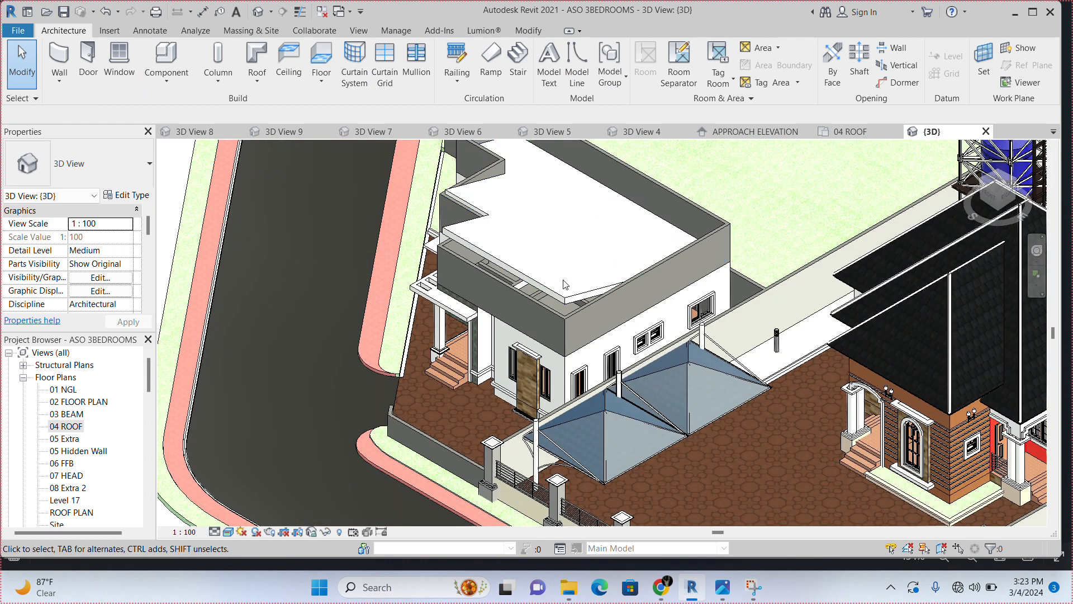
pyautogui.moveTo(553, 271)
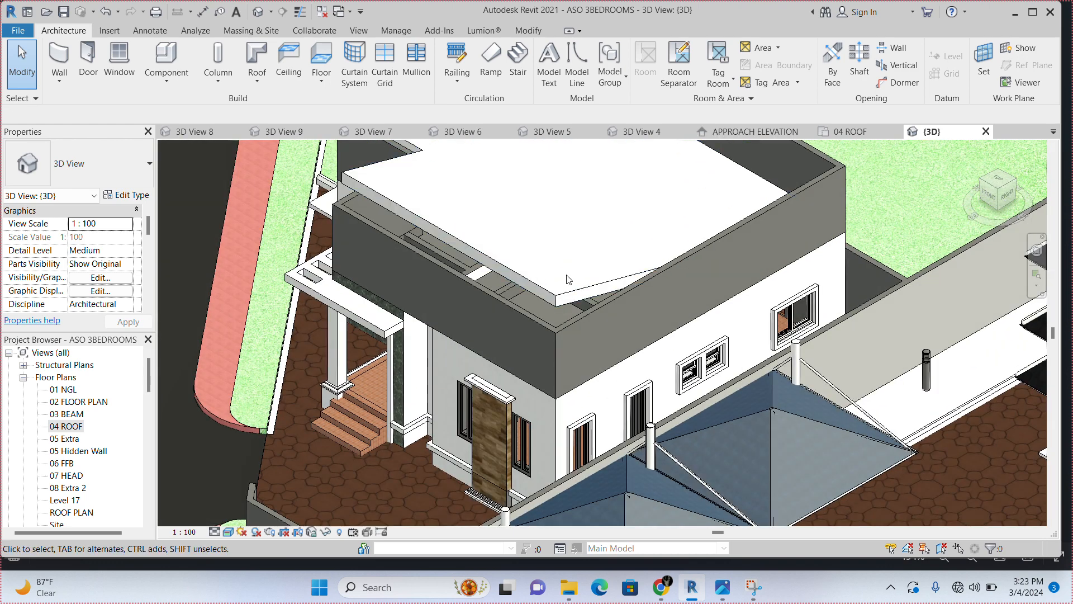
pyautogui.moveTo(572, 273)
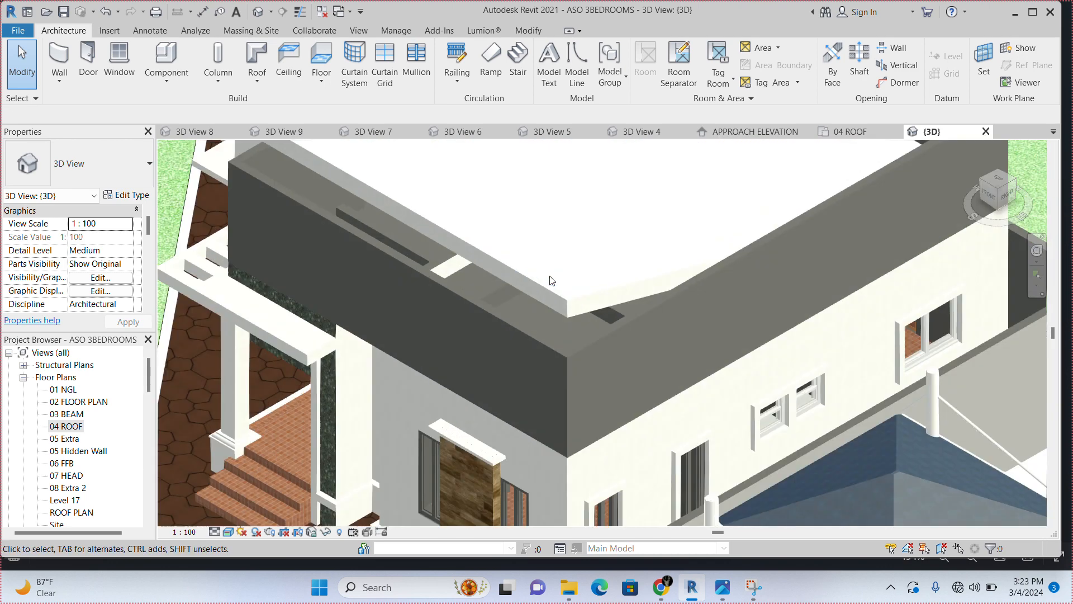
pyautogui.click(342, 216)
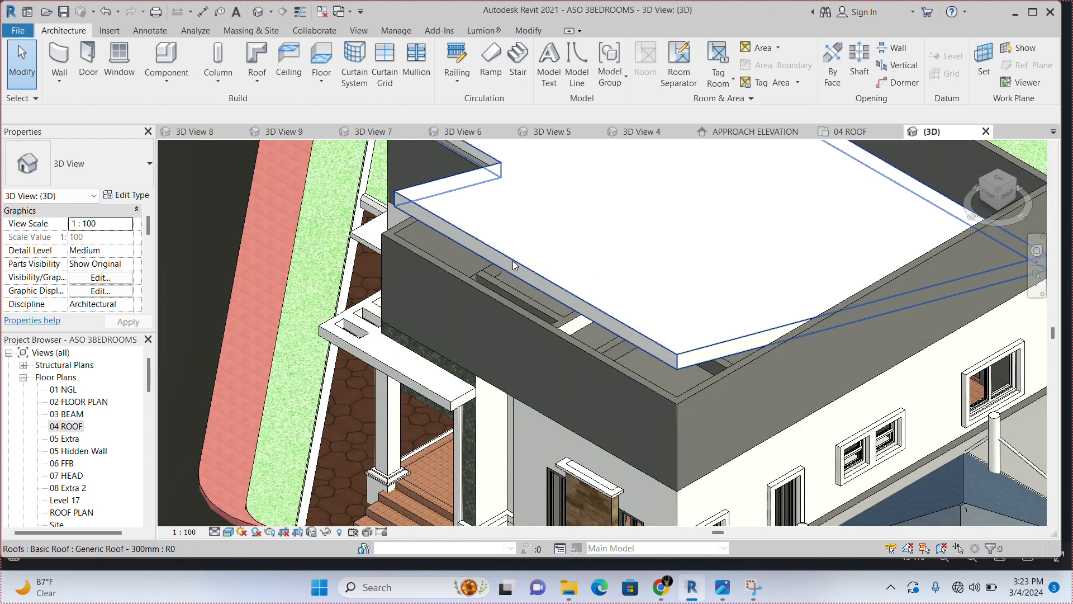
pyautogui.moveTo(533, 272)
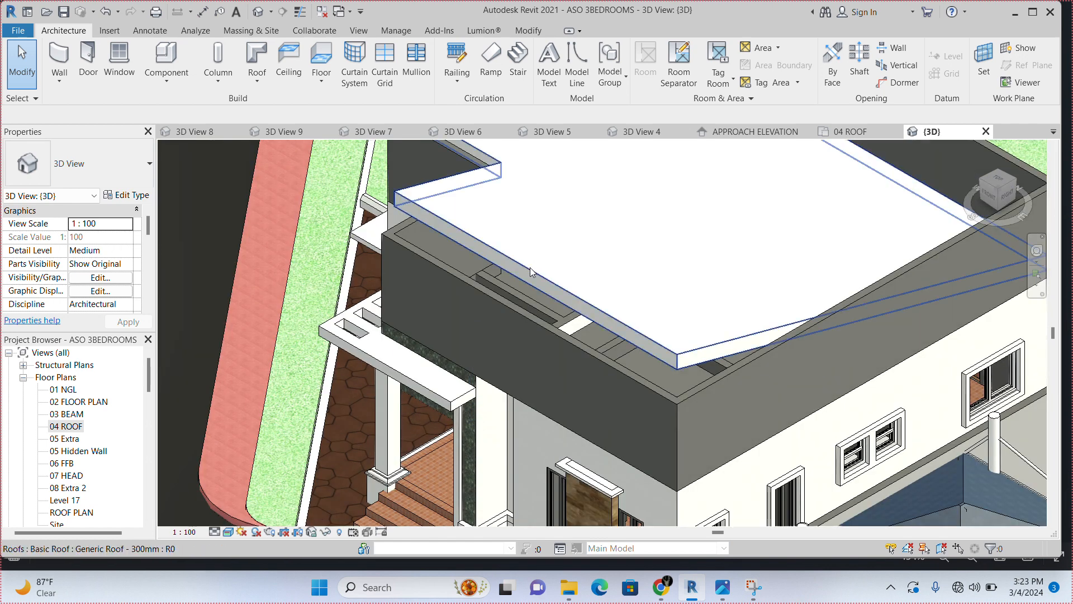
pyautogui.moveTo(544, 278)
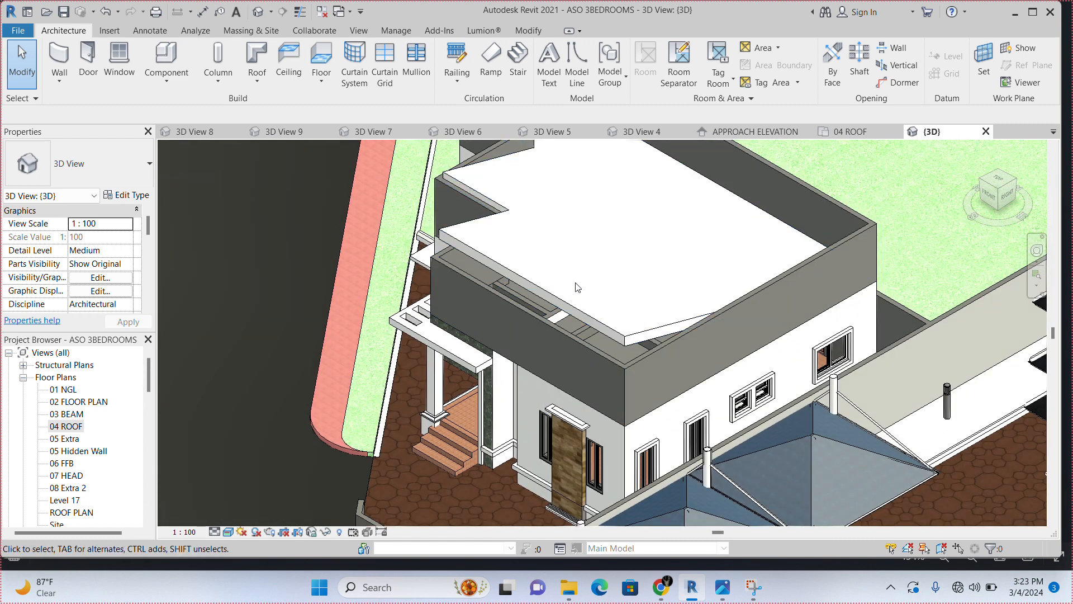
pyautogui.moveTo(577, 288)
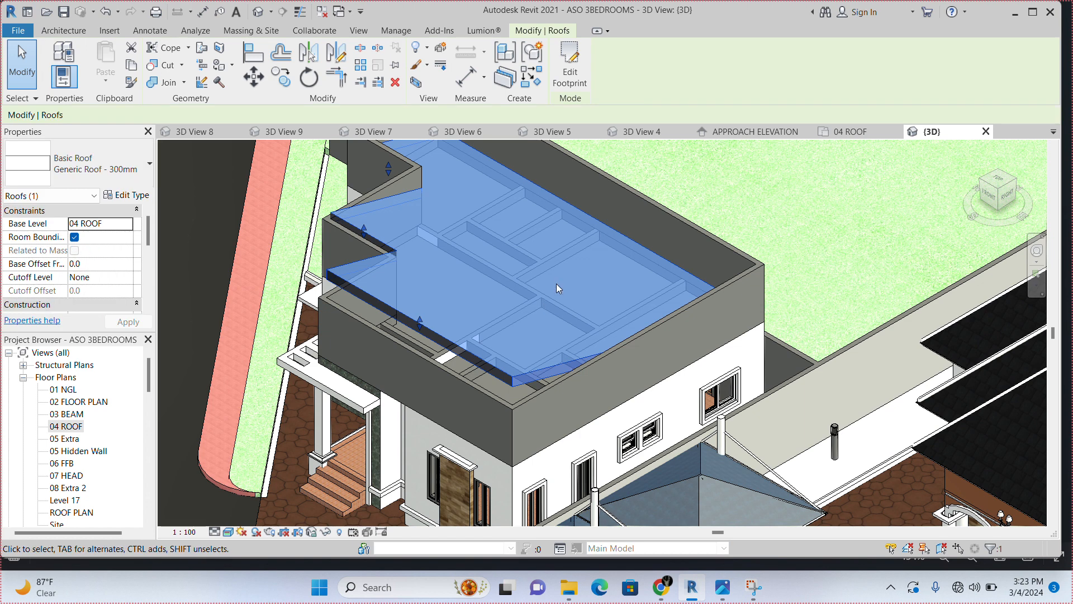
pyautogui.moveTo(569, 58)
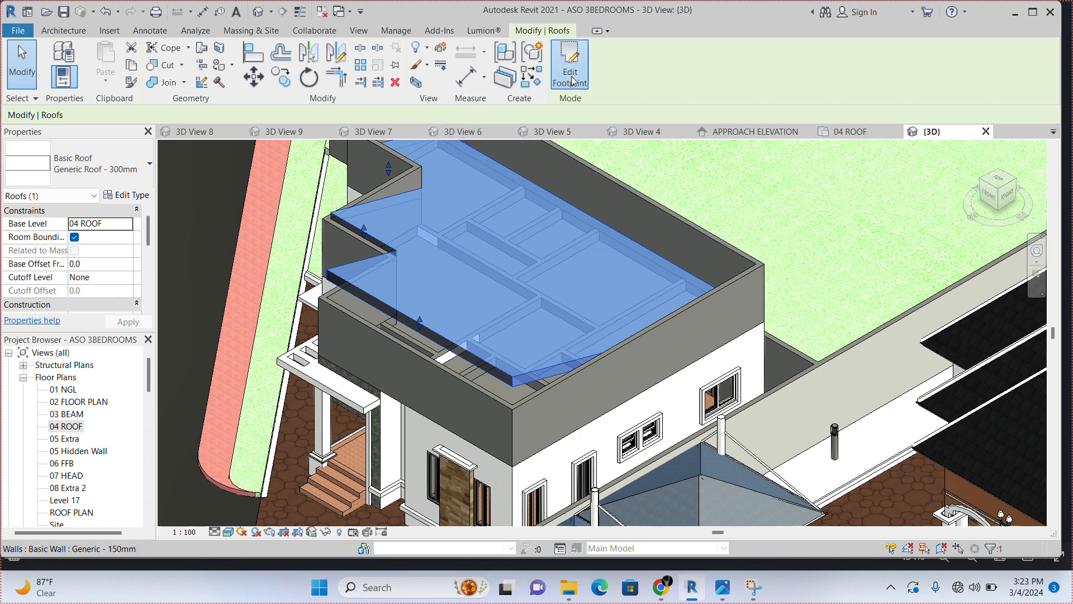
# Edit the roof footprint and set the sloped boundary line to 7°
pyautogui.click(569, 64)
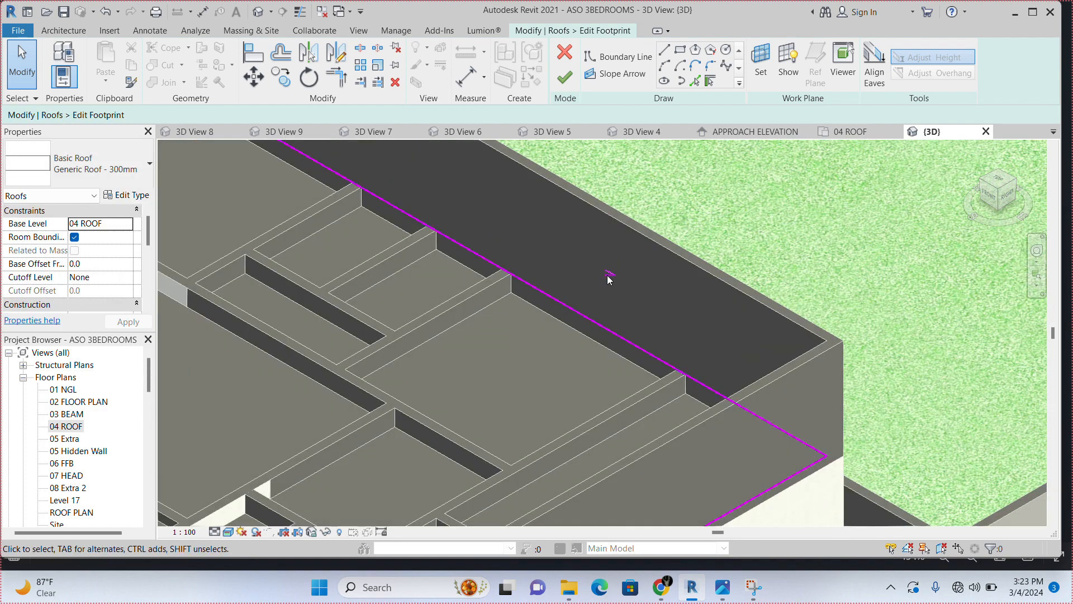
pyautogui.moveTo(590, 306)
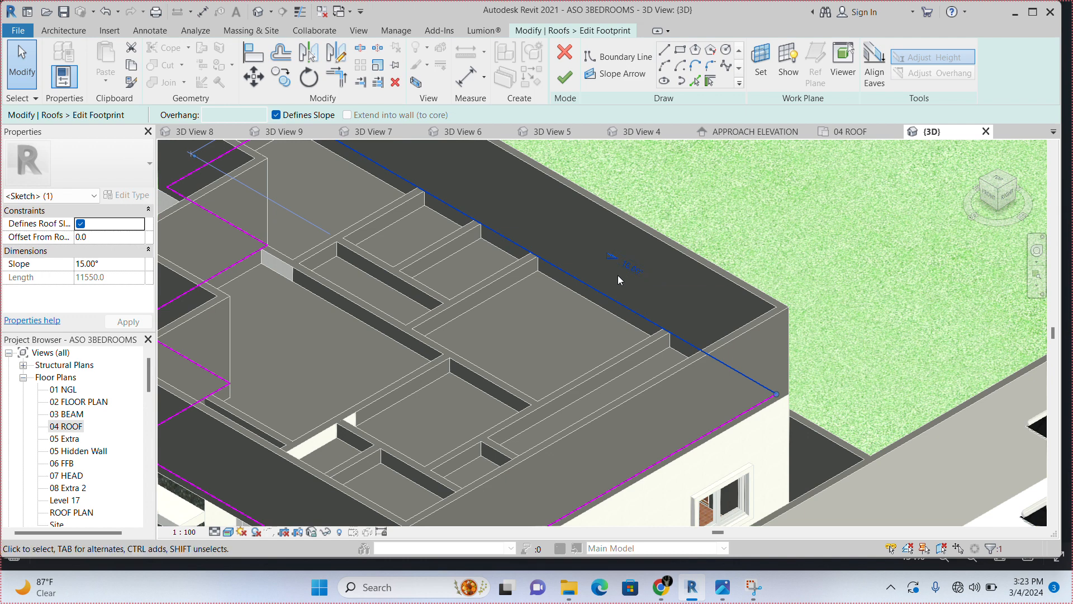
pyautogui.moveTo(636, 280)
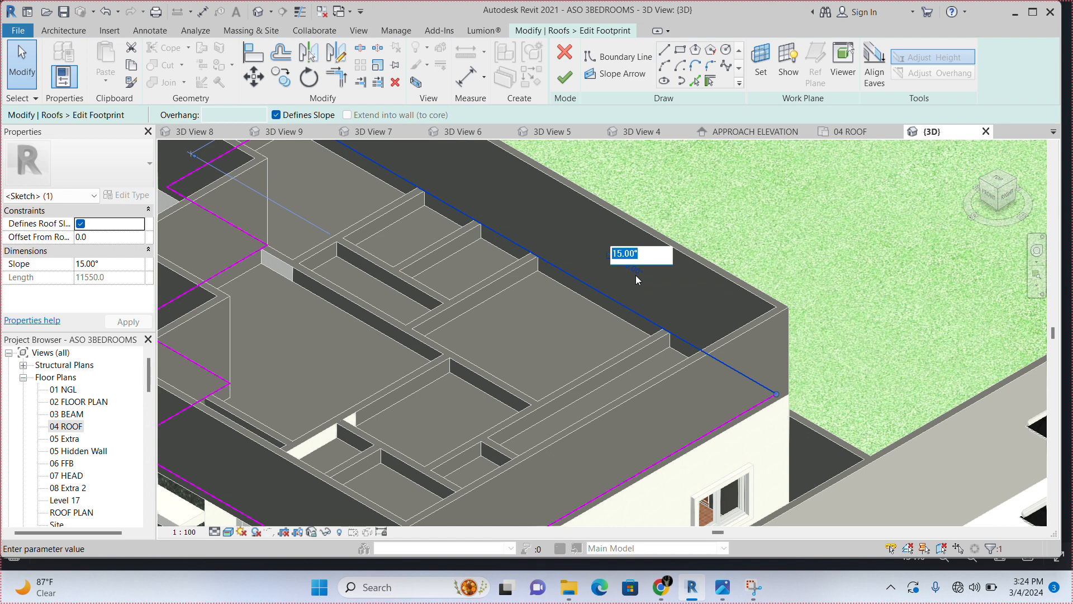
pyautogui.write('7')
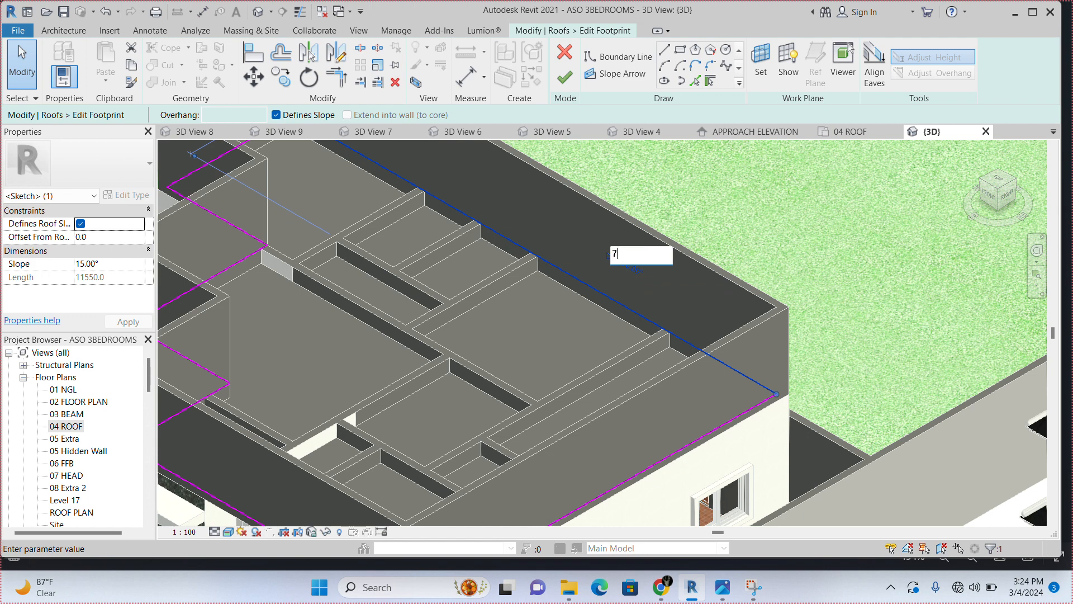
pyautogui.press('Enter')
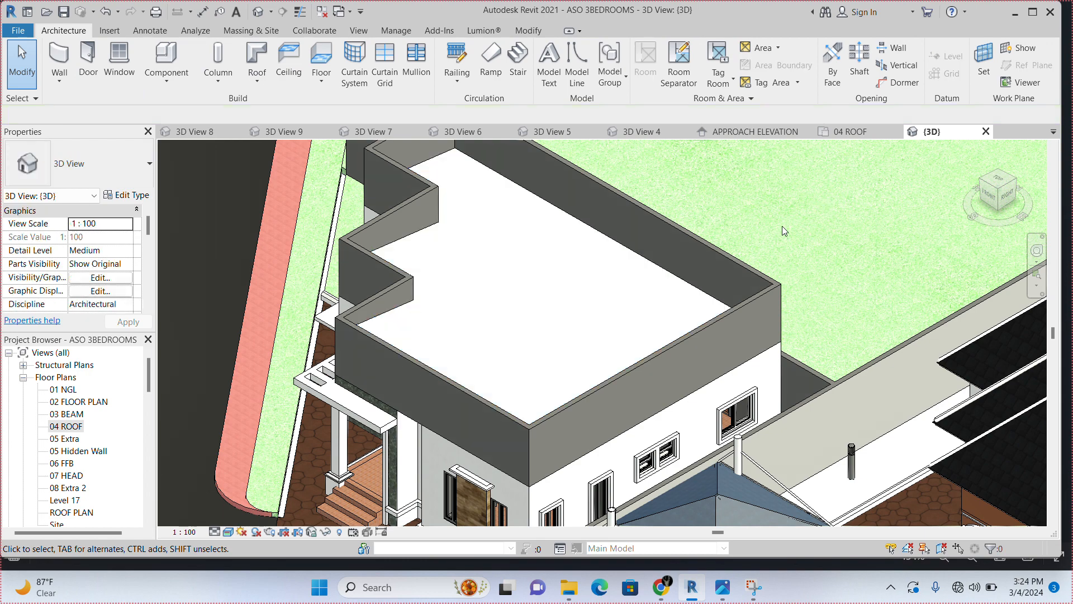
pyautogui.moveTo(522, 334)
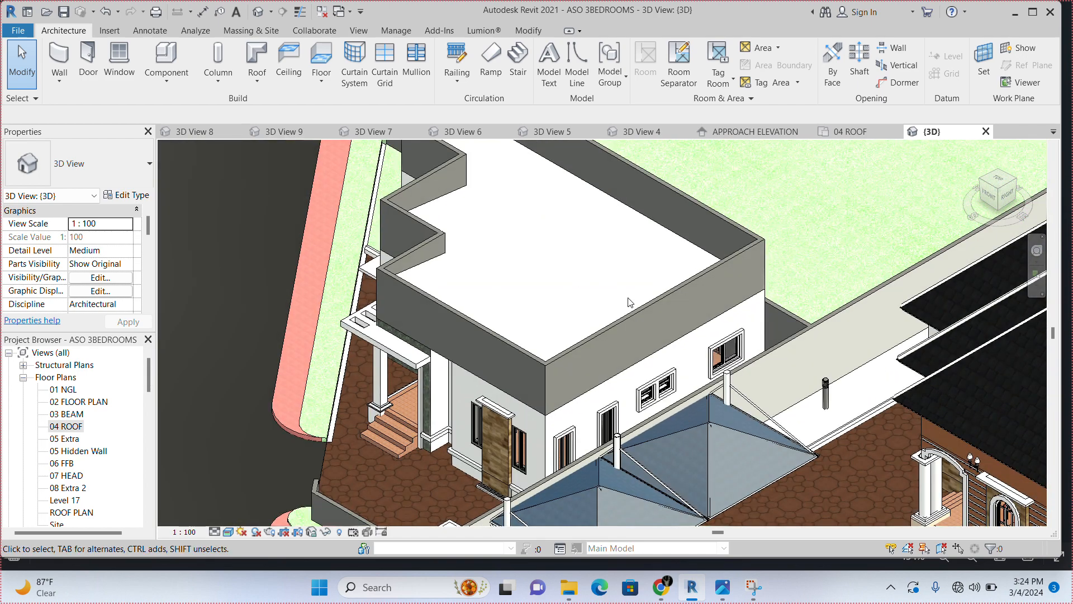
# Select the hidden roof behind the parapet walls to change its type
pyautogui.click(609, 249)
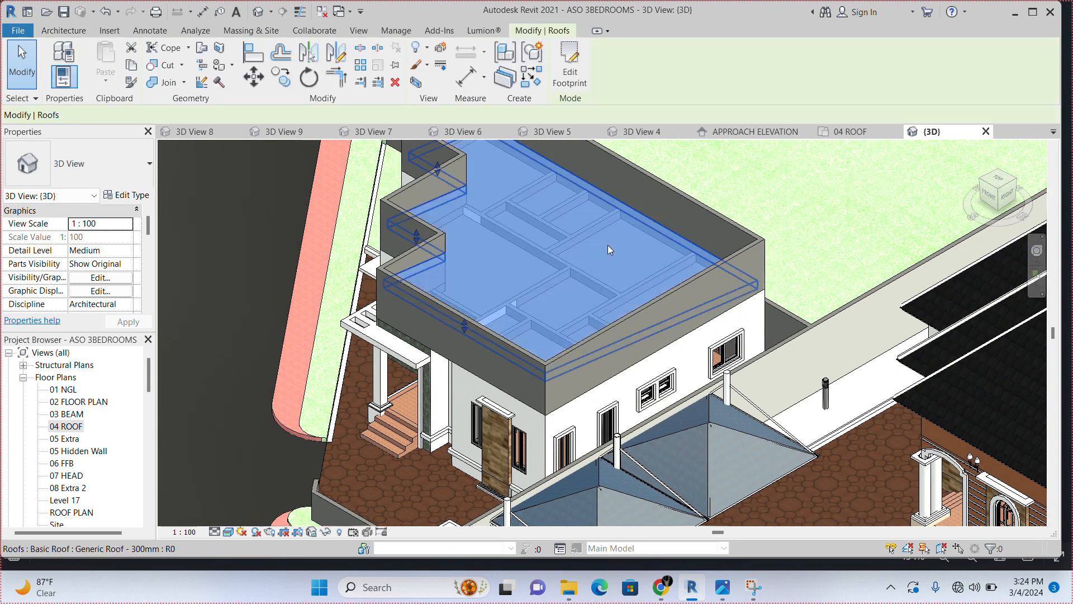
pyautogui.click(608, 249)
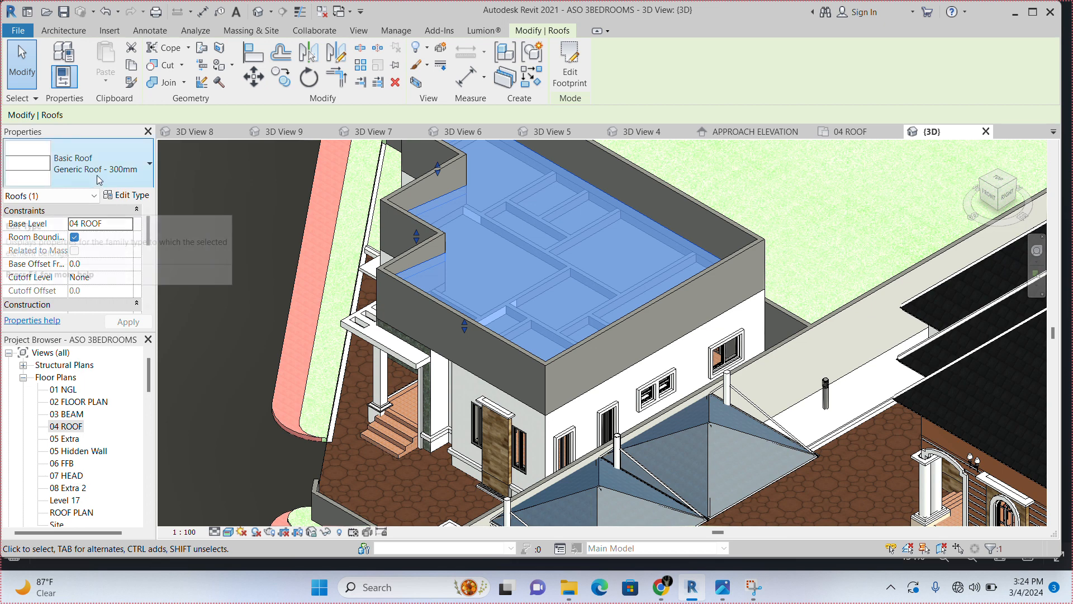
pyautogui.moveTo(132, 194)
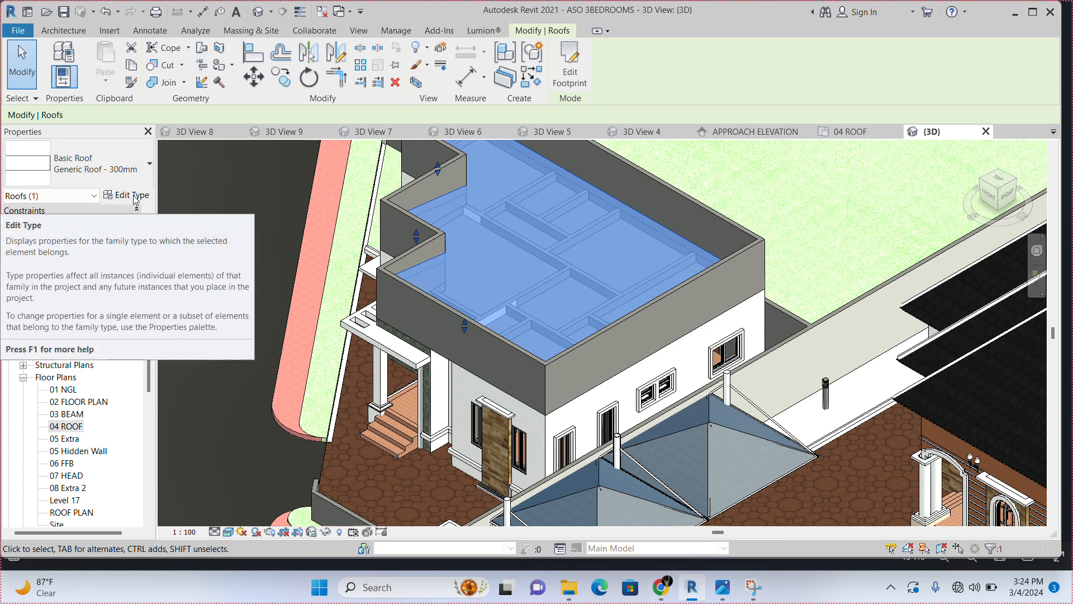
pyautogui.moveTo(103, 169)
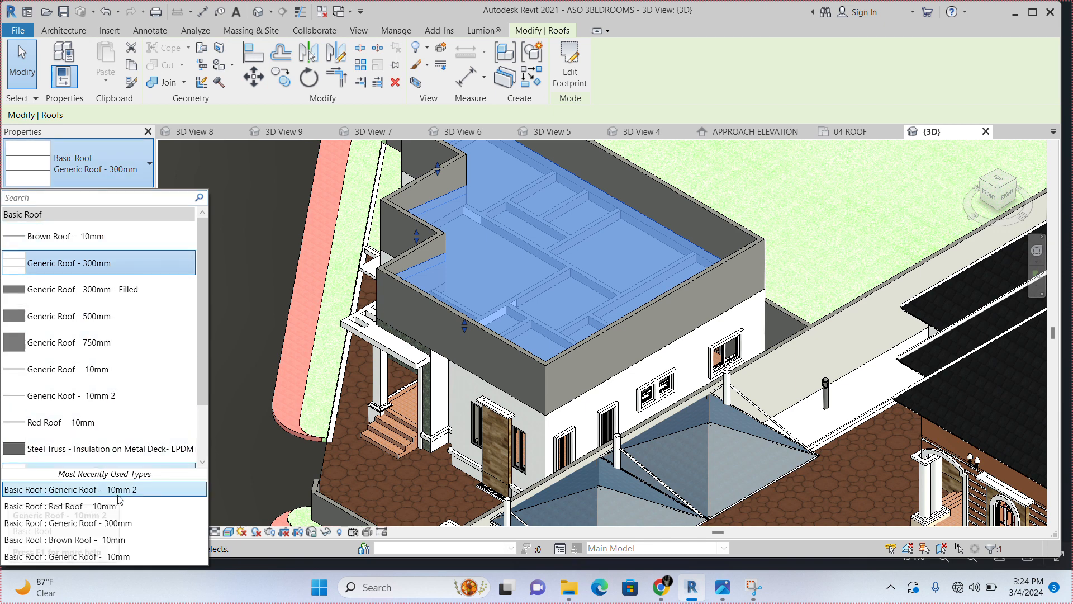
pyautogui.moveTo(113, 538)
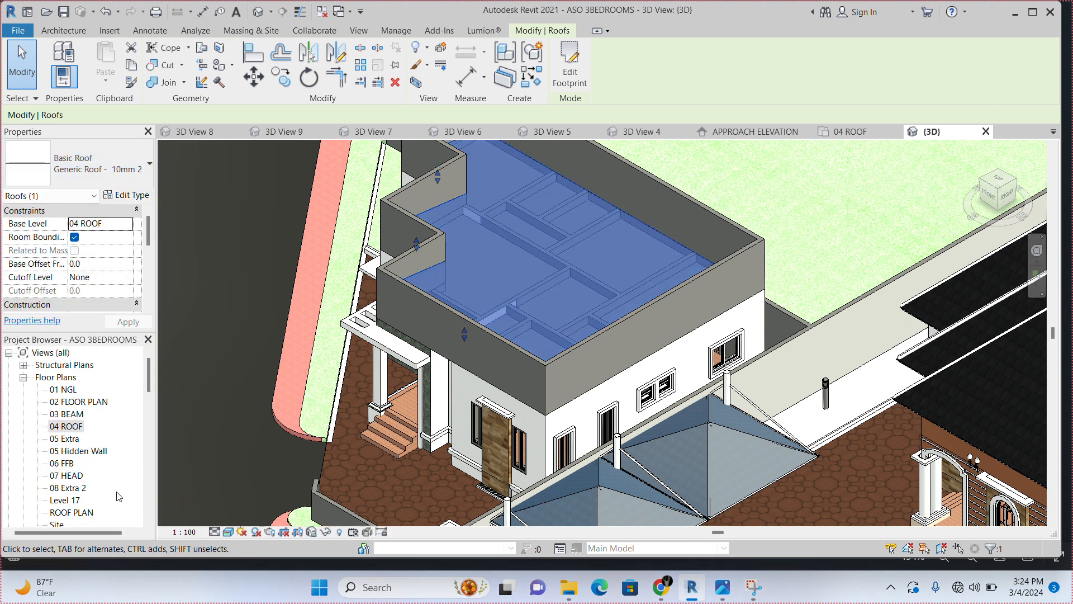
pyautogui.moveTo(844, 191)
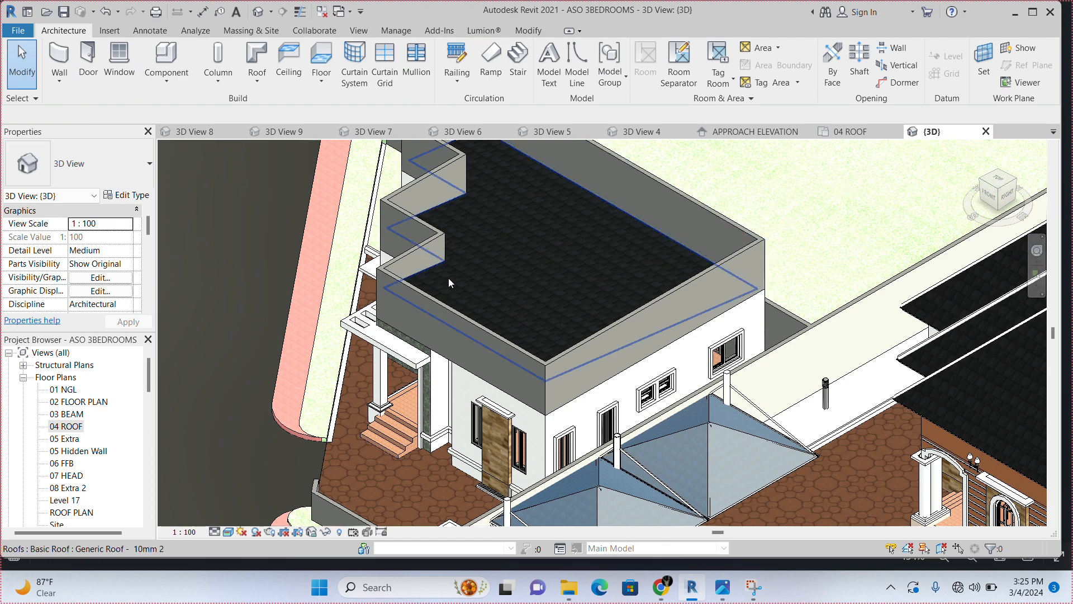
pyautogui.scroll(3)
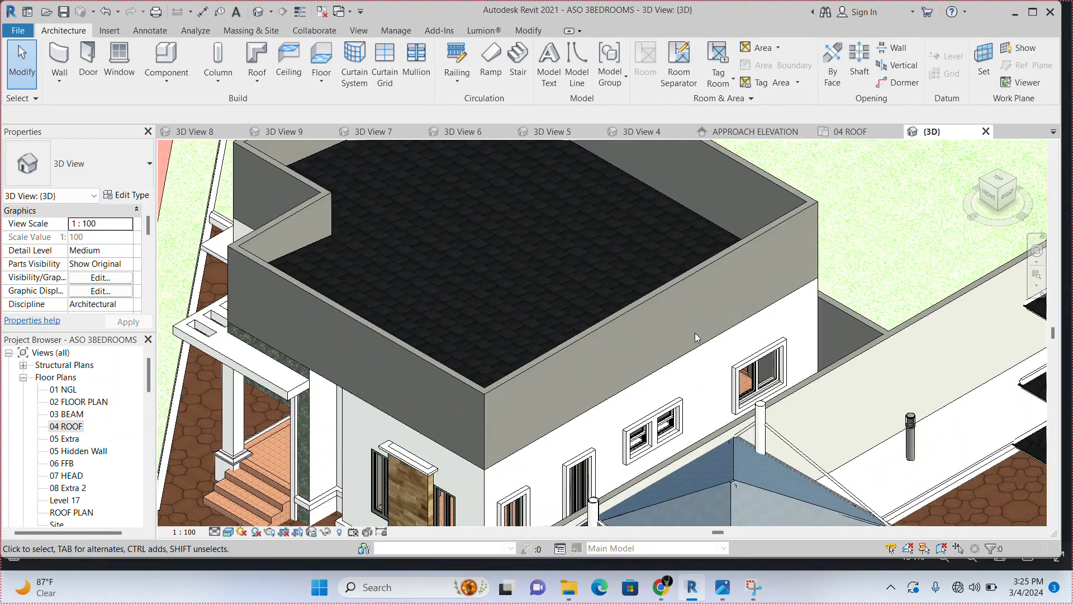
pyautogui.moveTo(617, 436)
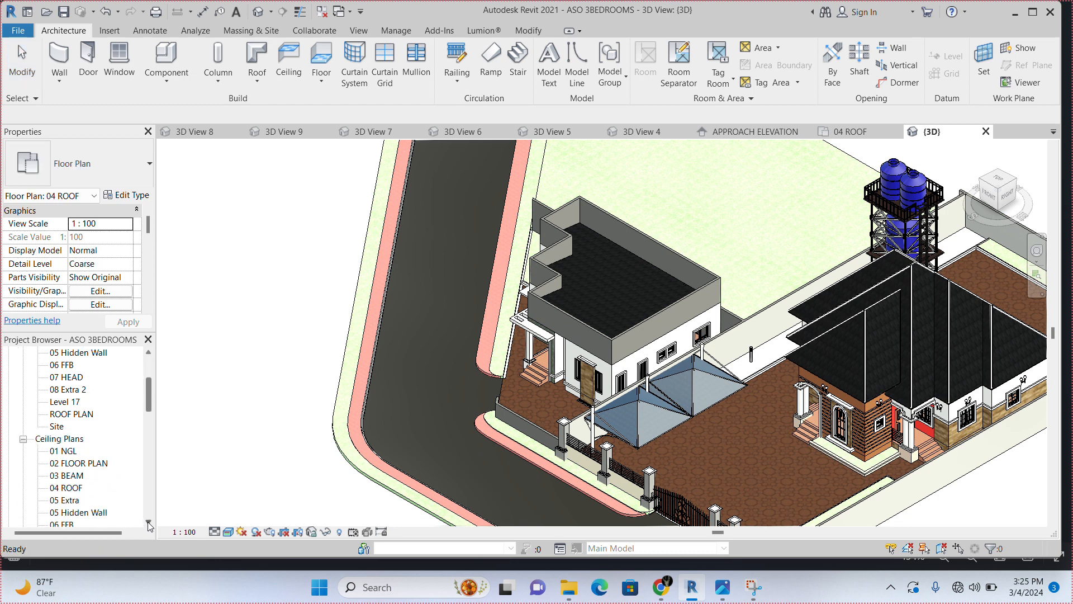
pyautogui.scroll(-3)
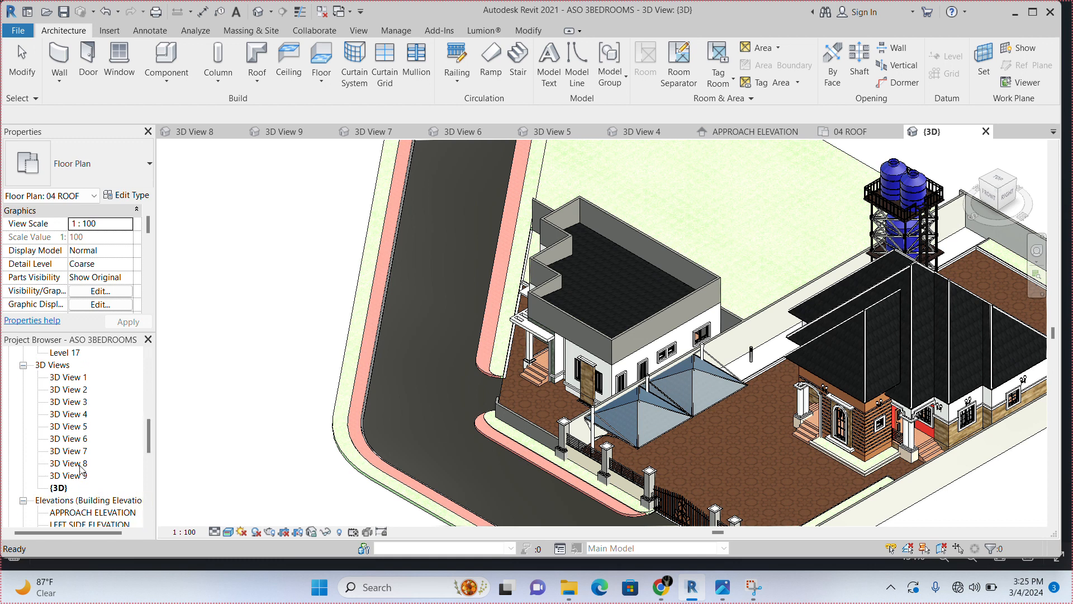
# Switch to 3D View 8, the front perspective with the roof concealed behind the parapets
pyautogui.doubleClick(67, 462)
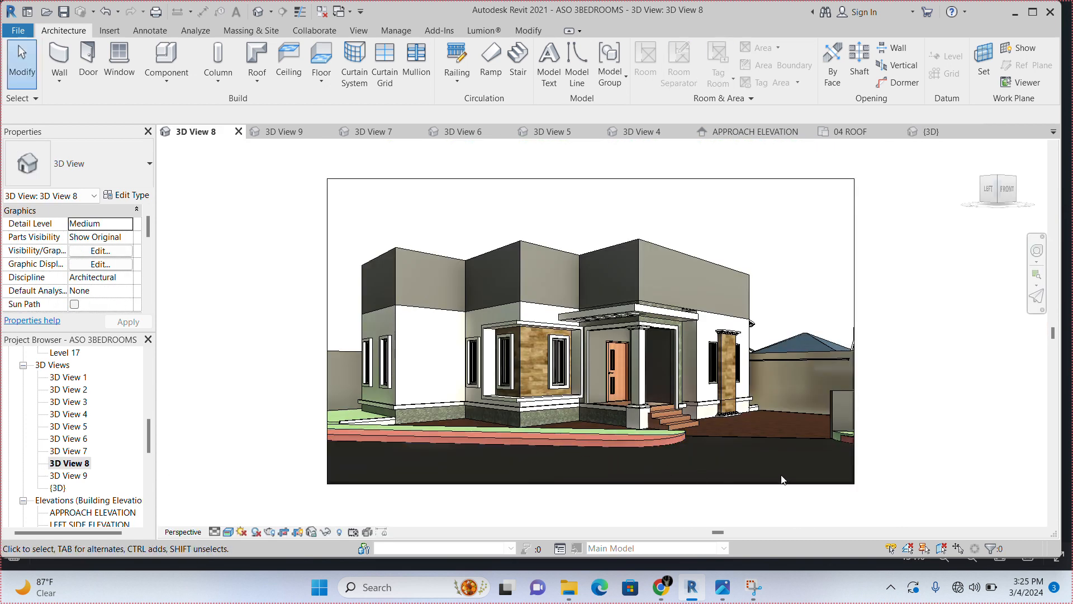
pyautogui.moveTo(540, 285)
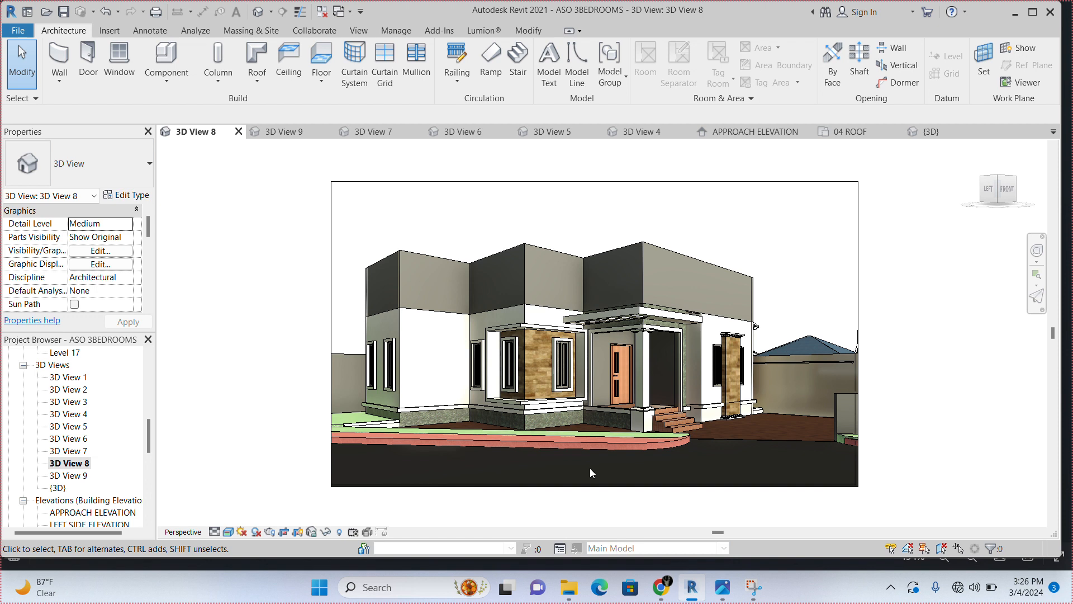
pyautogui.moveTo(756, 463)
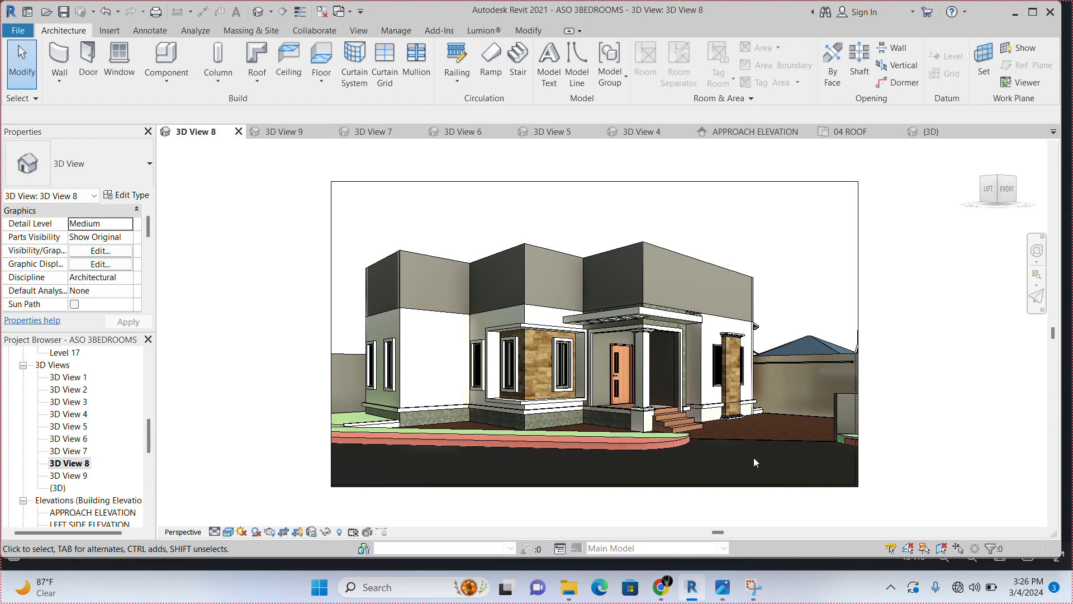
pyautogui.moveTo(756, 459)
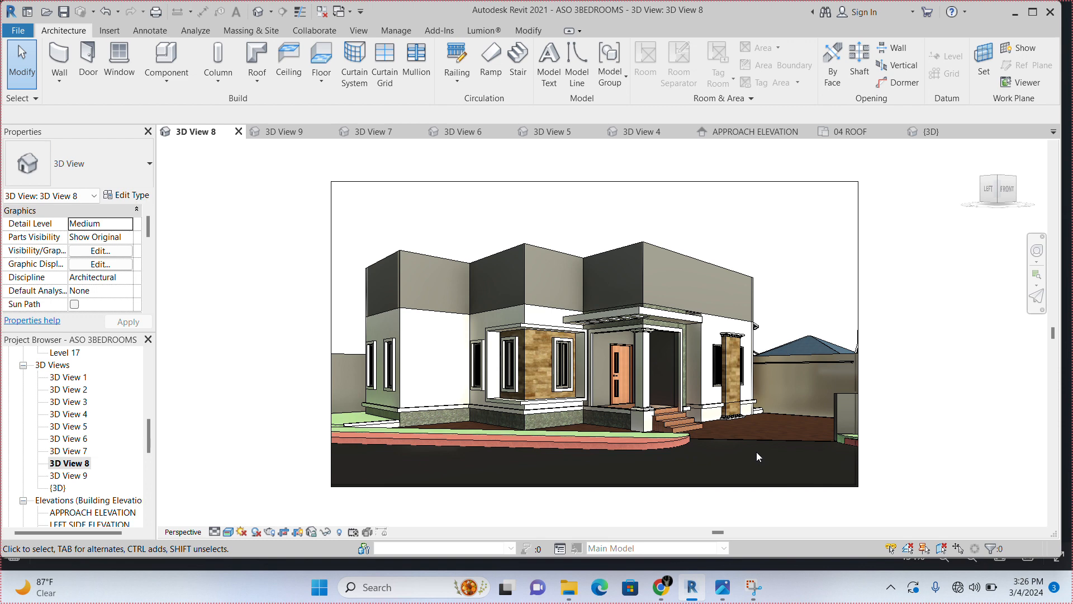